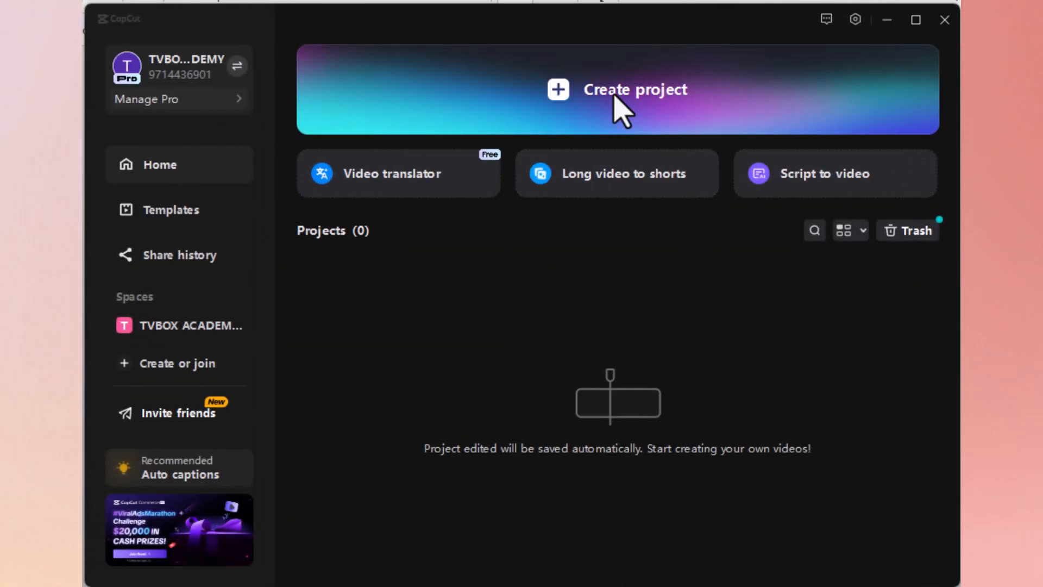
Create a new project and place the F-35-in-clouds still on the timeline as a 5-second clip.
left_click(616, 89)
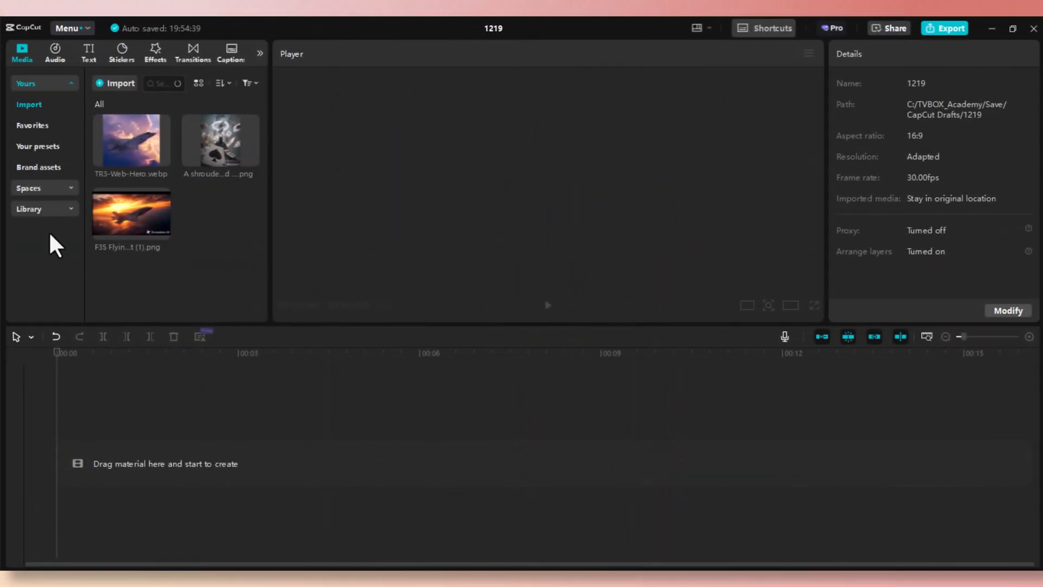
left_click(131, 140)
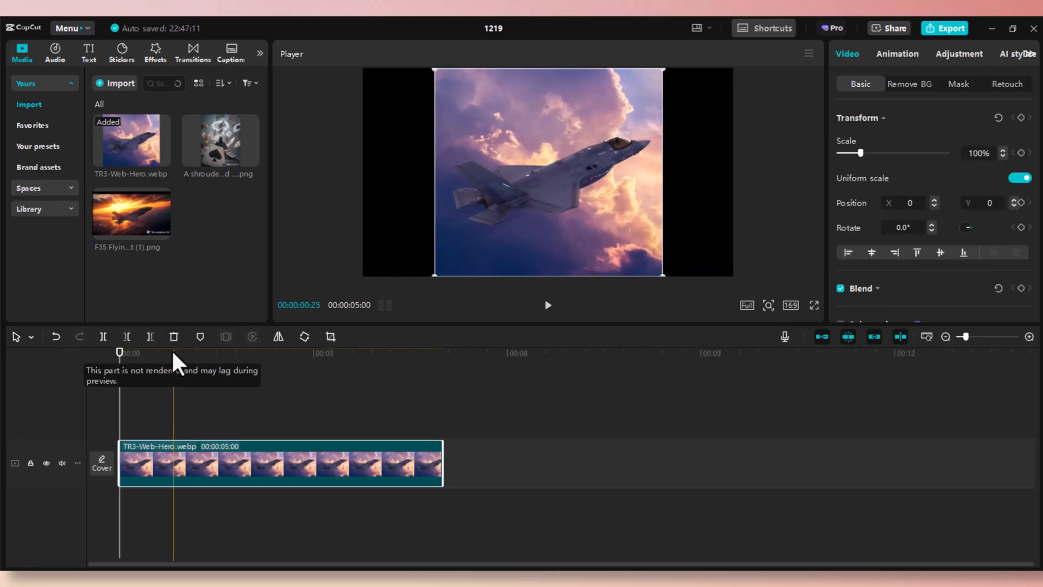
Enable AI expand on the clouds F-35 clip and bring up its resize editor.
left_click(314, 353)
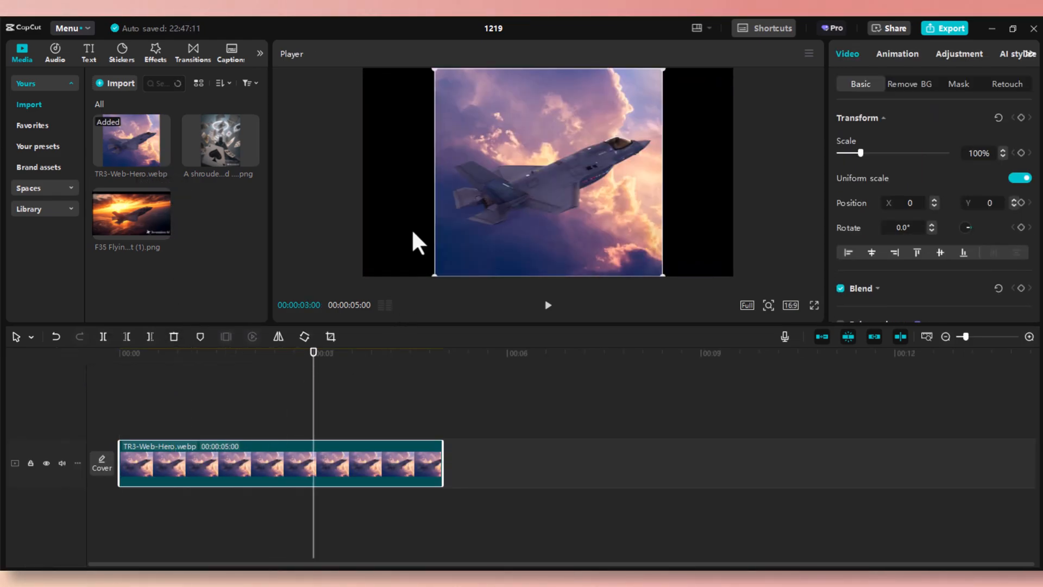
mouse_move(675, 233)
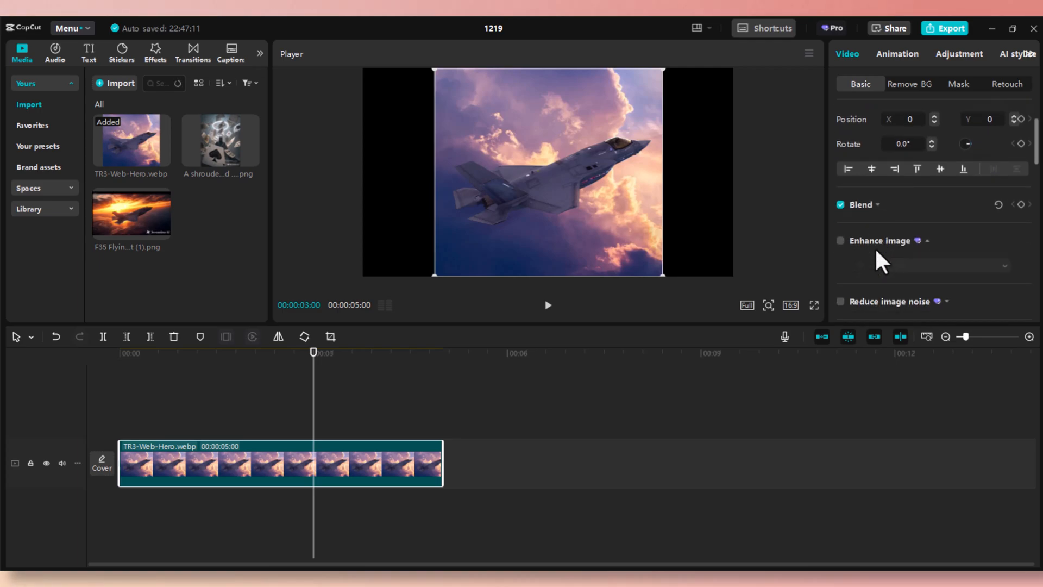
scroll("down", 3)
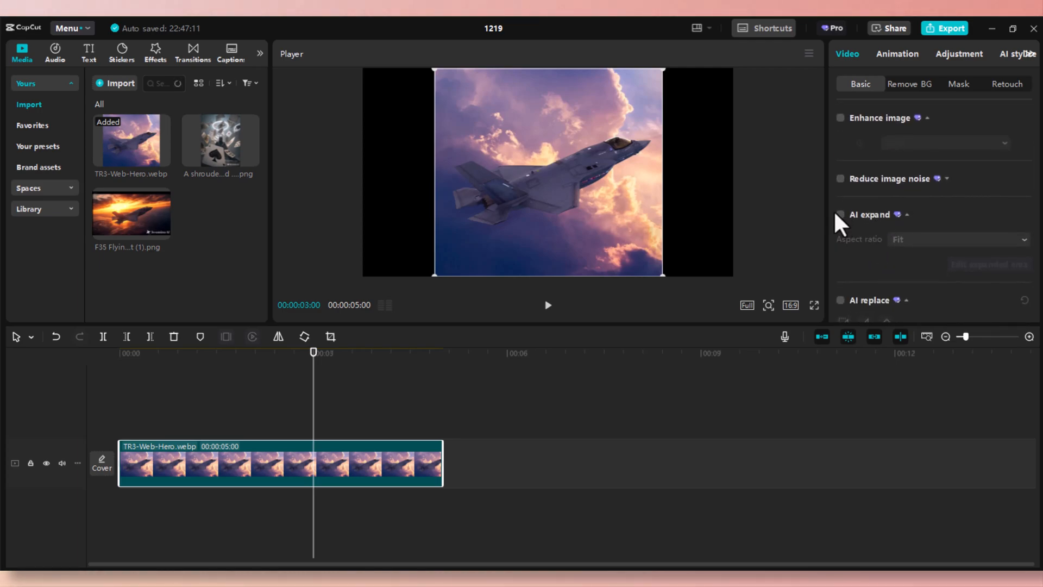
left_click(841, 214)
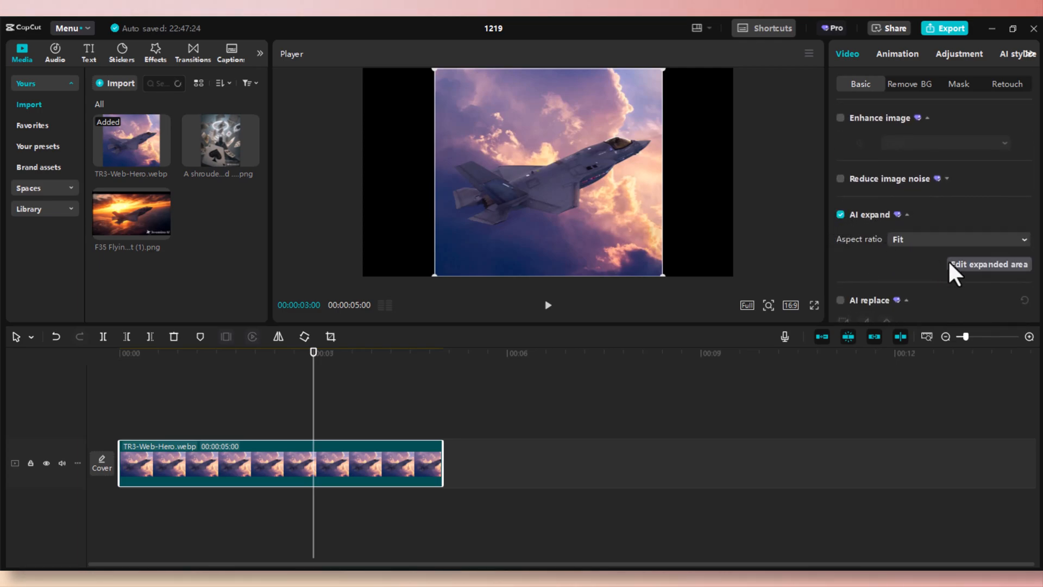
left_click(989, 264)
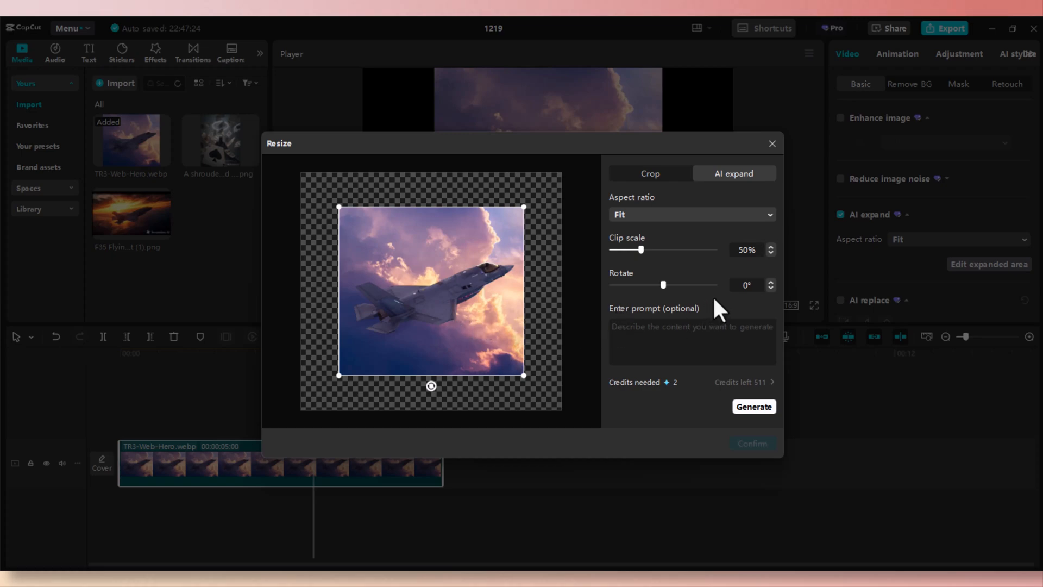
Generate 16:9 AI sky expansions of the clouds F-35 still and apply one result.
left_click(690, 214)
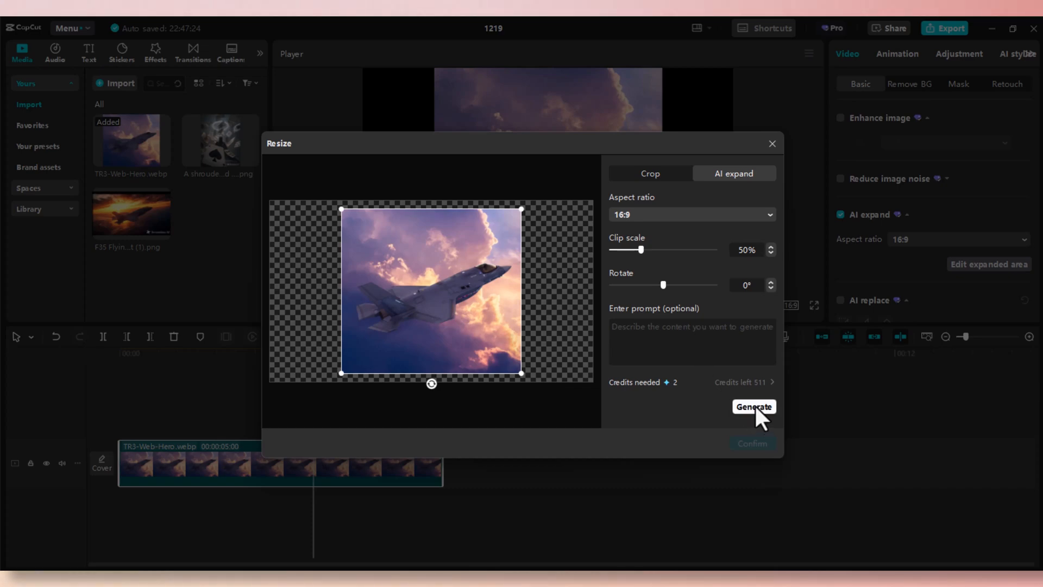
left_click(754, 406)
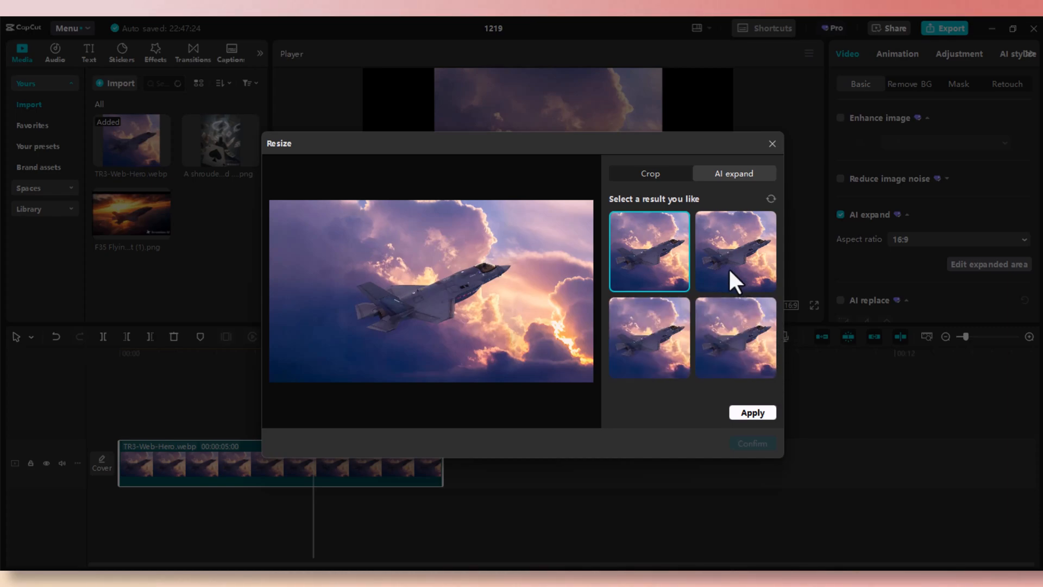
left_click(649, 337)
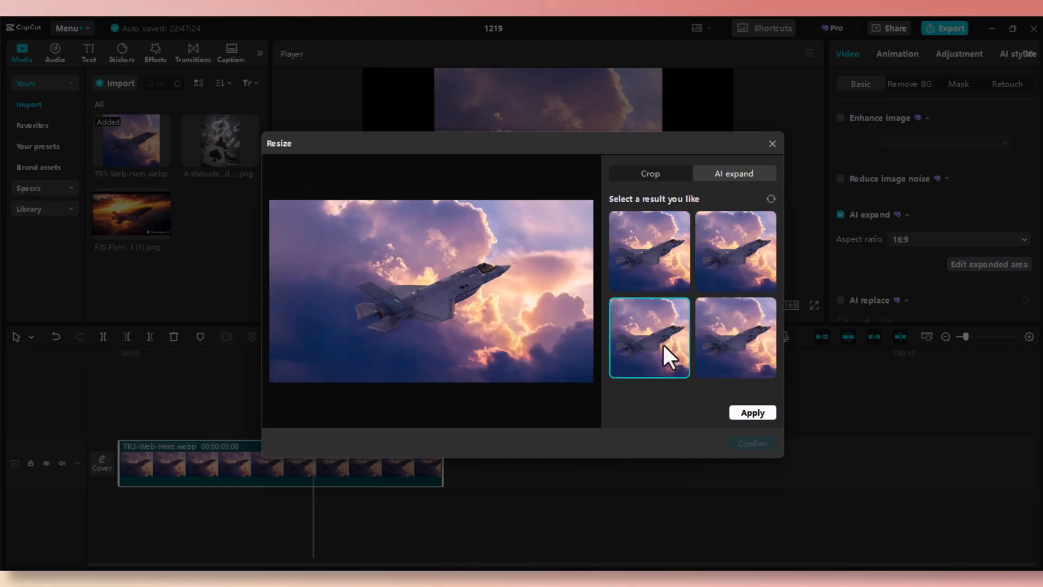
left_click(735, 337)
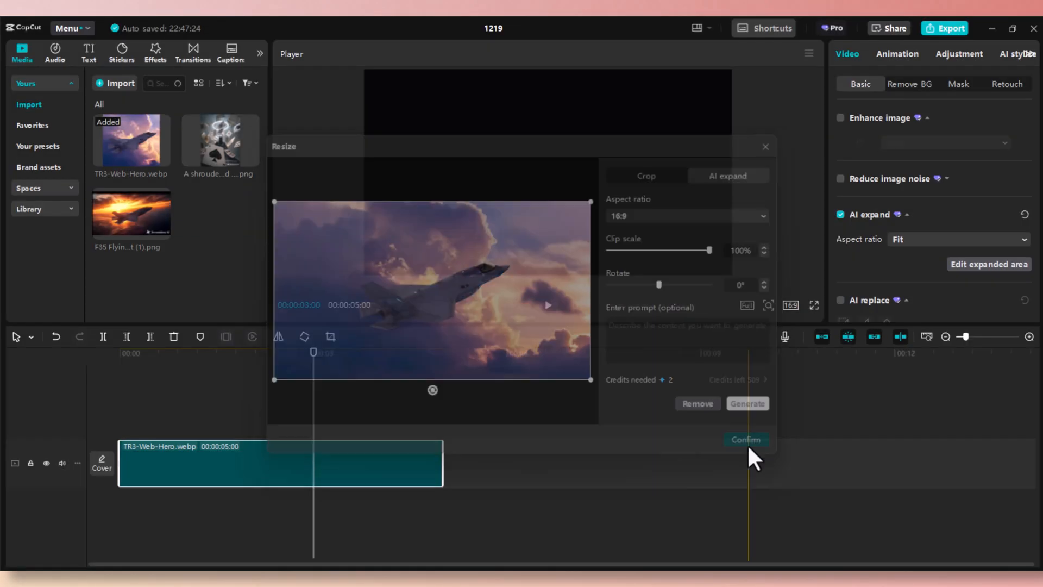
Confirm the widescreen expansion, then place the sunset F-35 image after it as a 5-second clip.
left_click(746, 439)
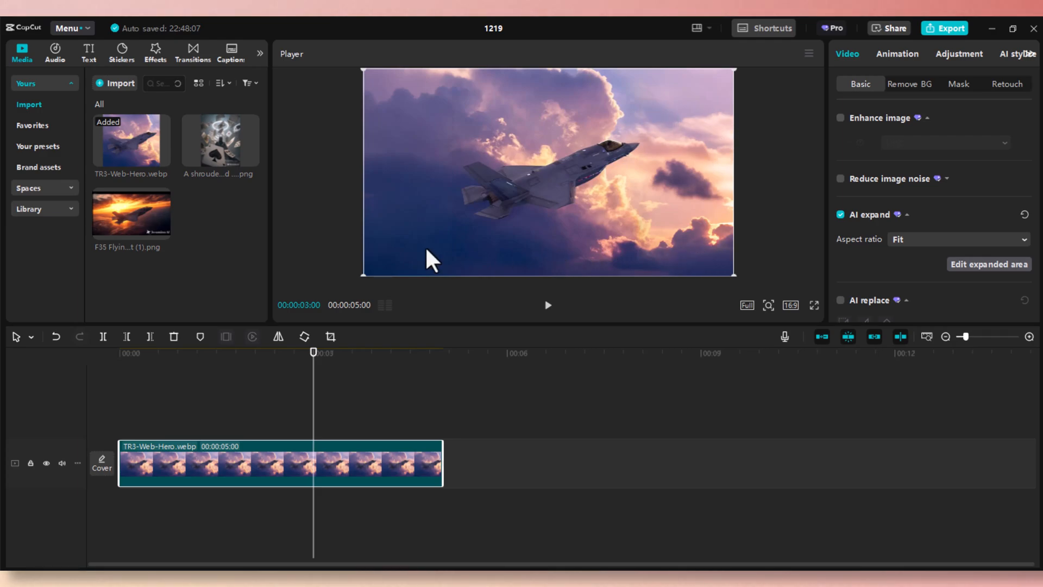
mouse_move(162, 232)
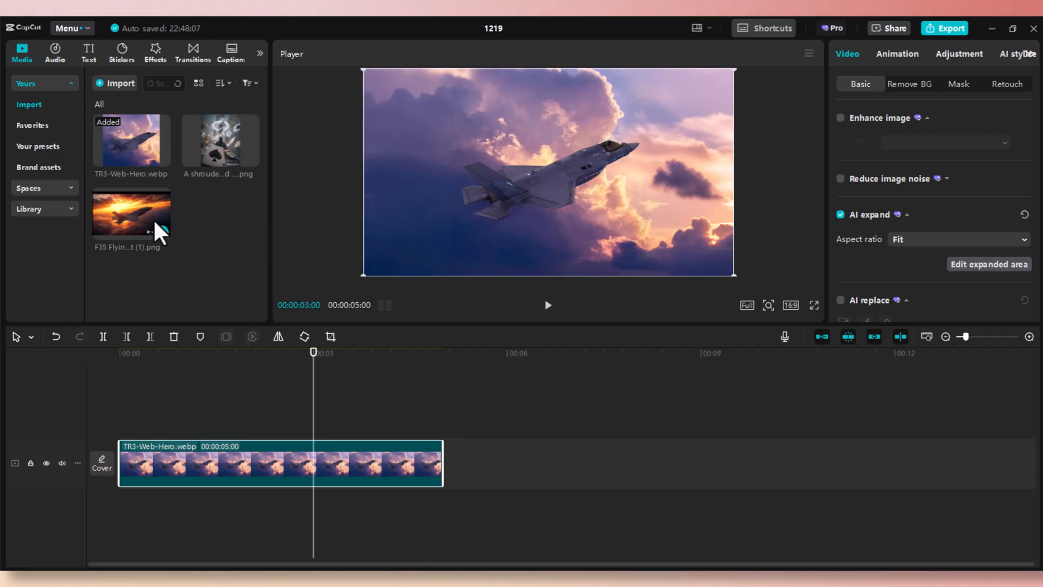
left_click(162, 232)
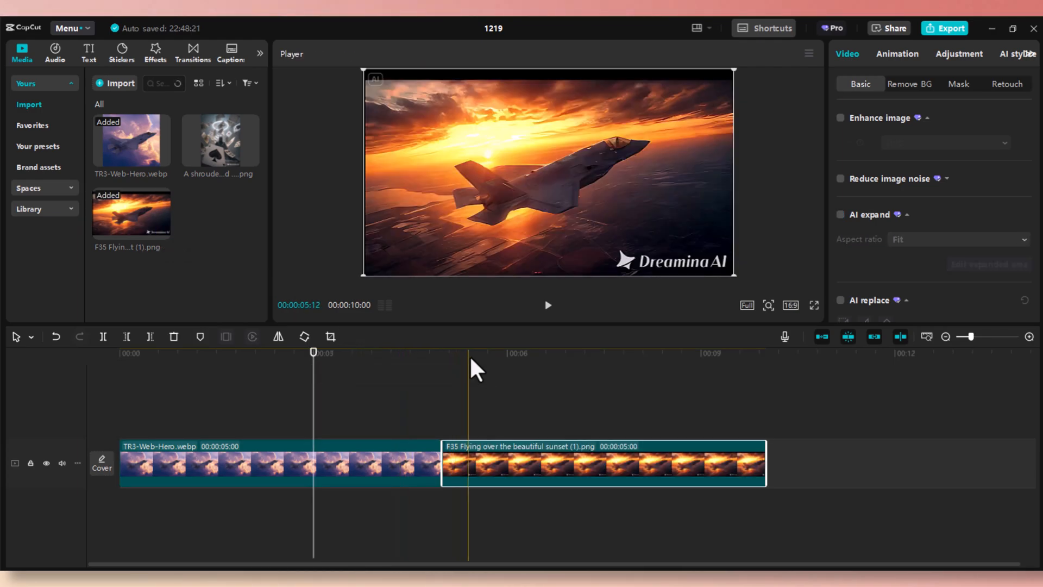
left_click(630, 353)
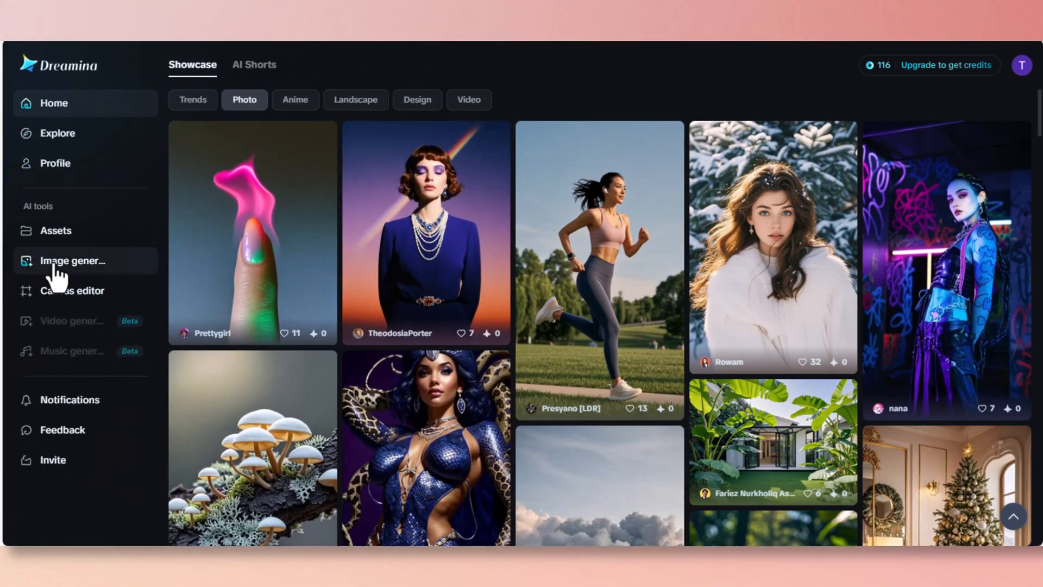
View the Dreamina image-generation history with the earlier sunset F-35 results.
left_click(74, 260)
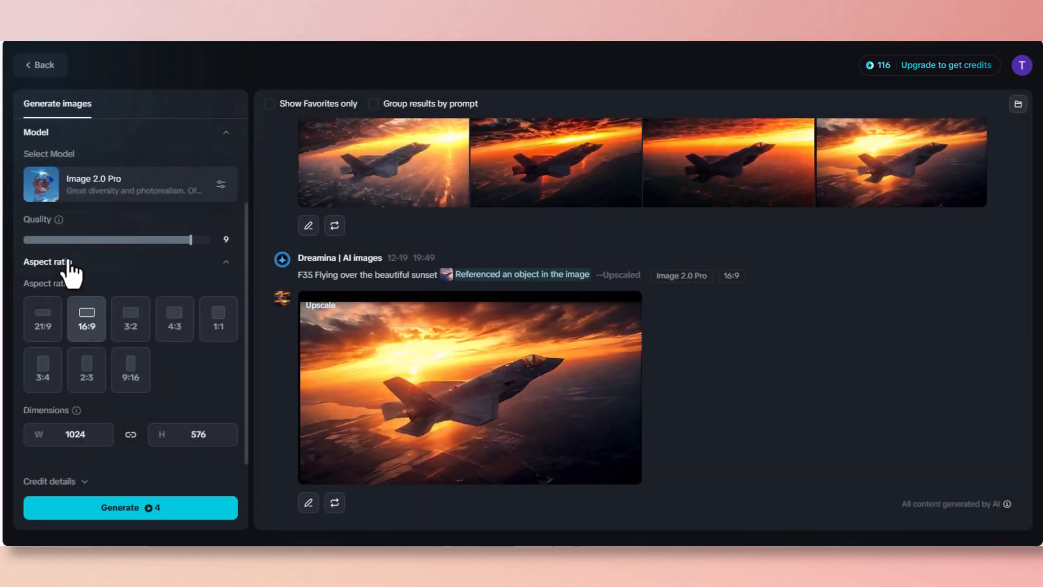
mouse_move(309, 293)
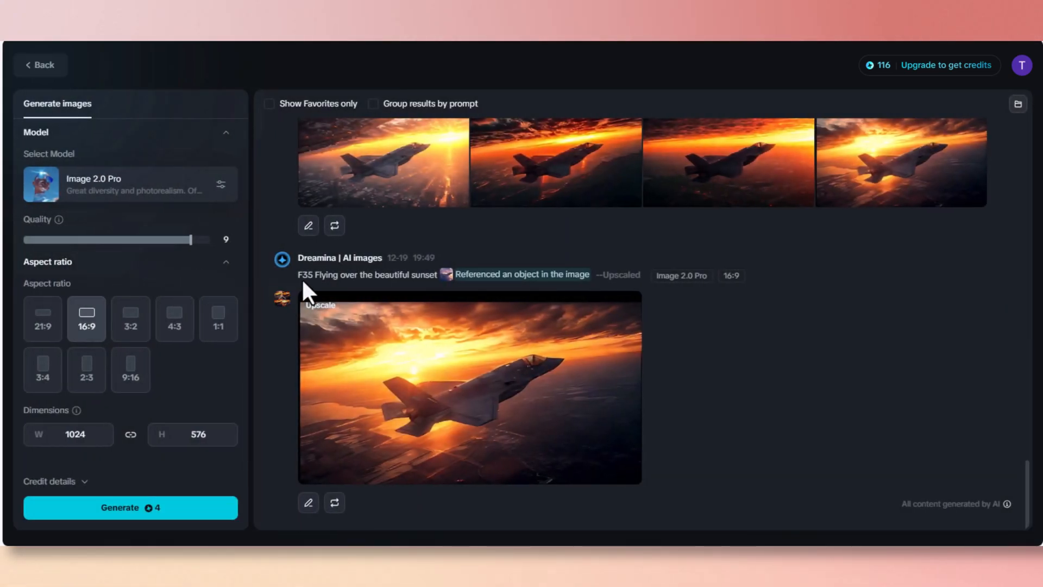
mouse_move(399, 296)
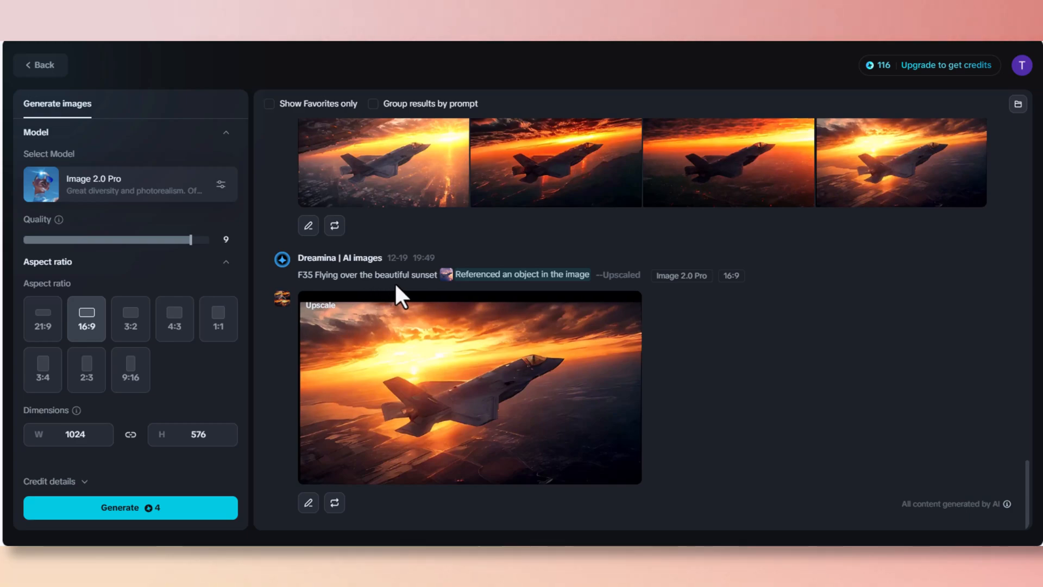
mouse_move(447, 273)
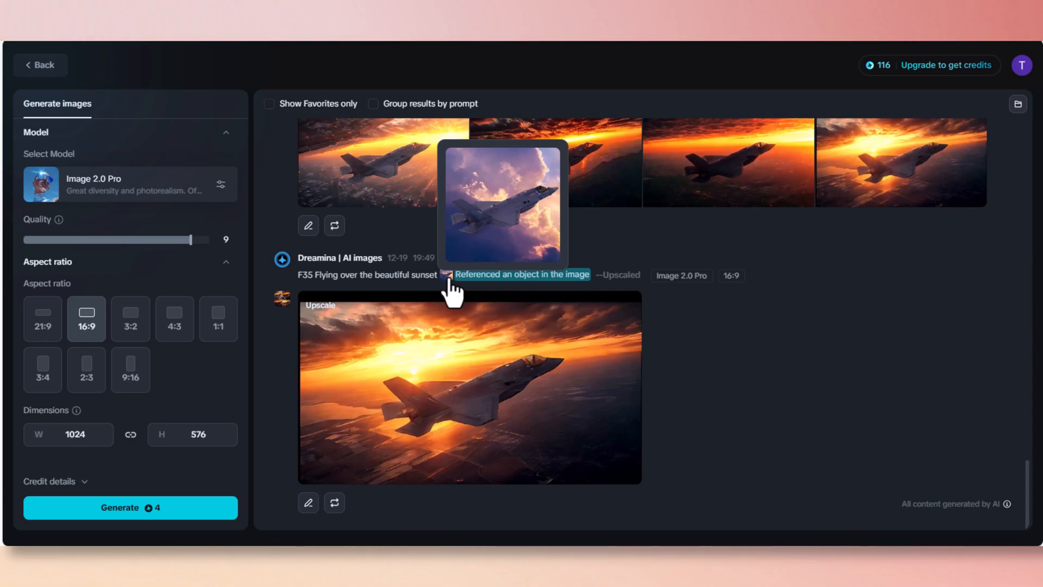
mouse_move(432, 180)
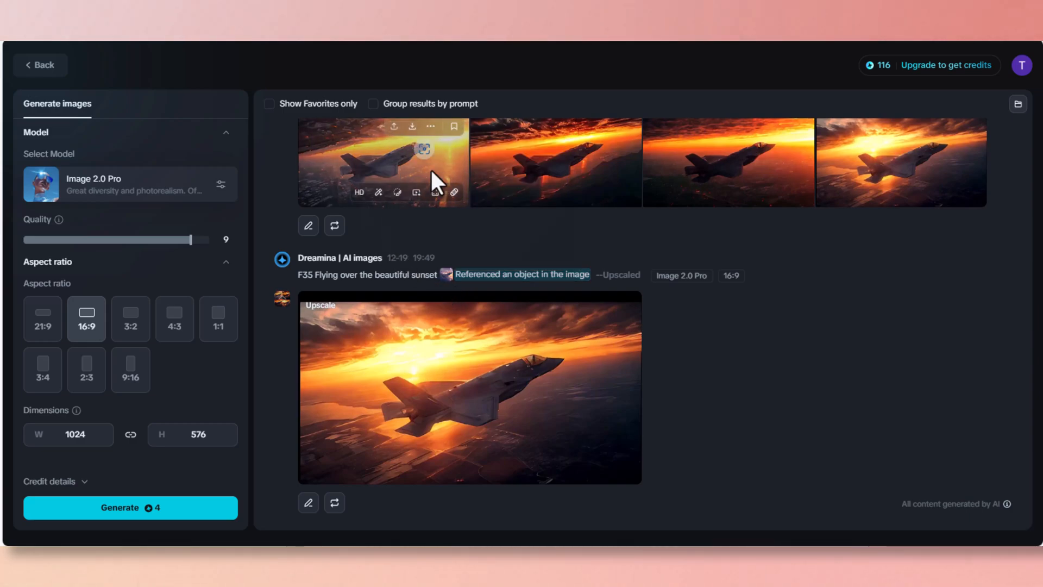
mouse_move(871, 176)
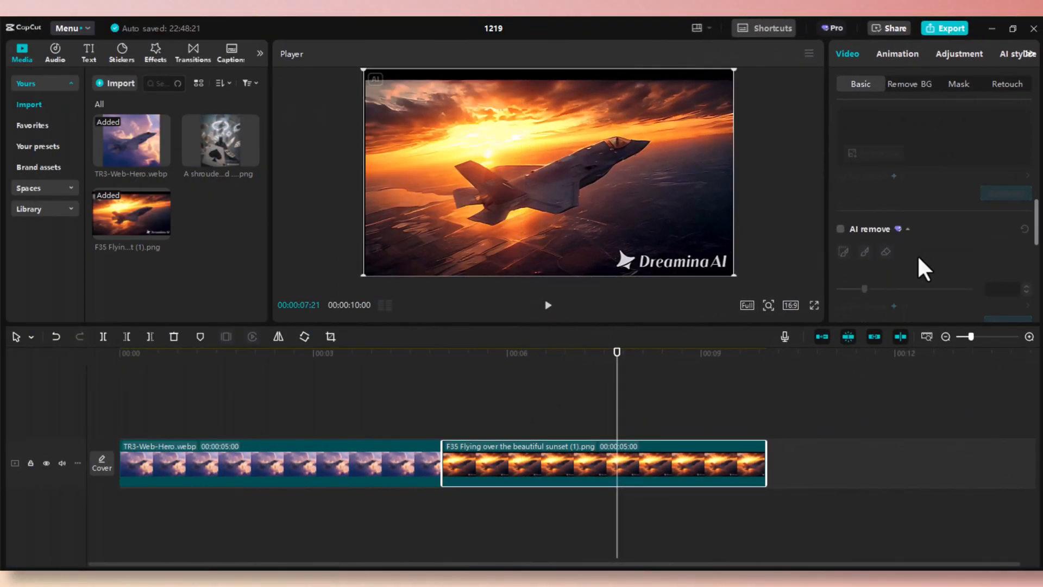
Use AI remove to erase the brushed Dreamina AI watermark from the sunset F-35 clip.
left_click(840, 181)
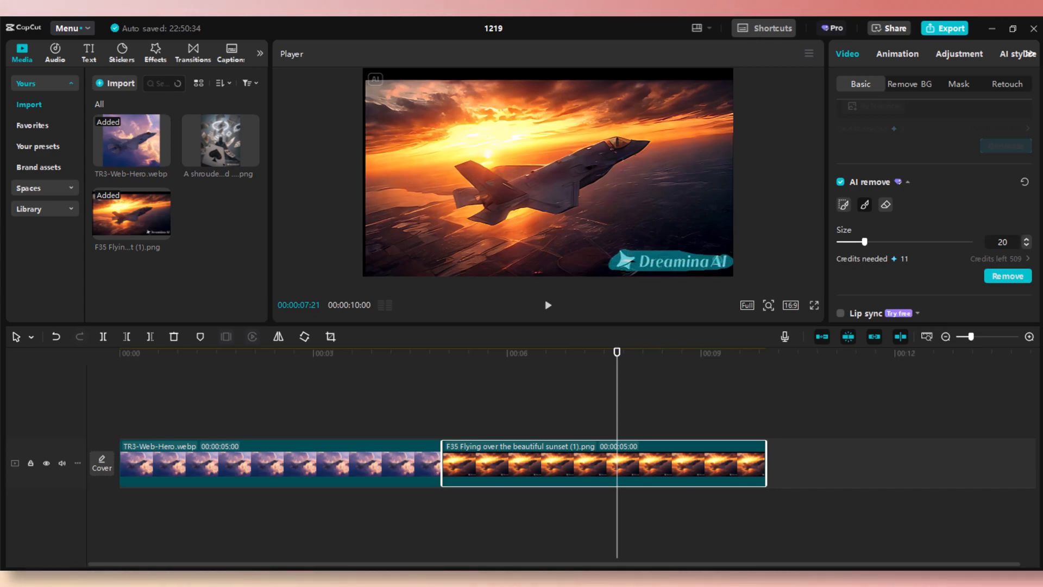
mouse_move(963, 295)
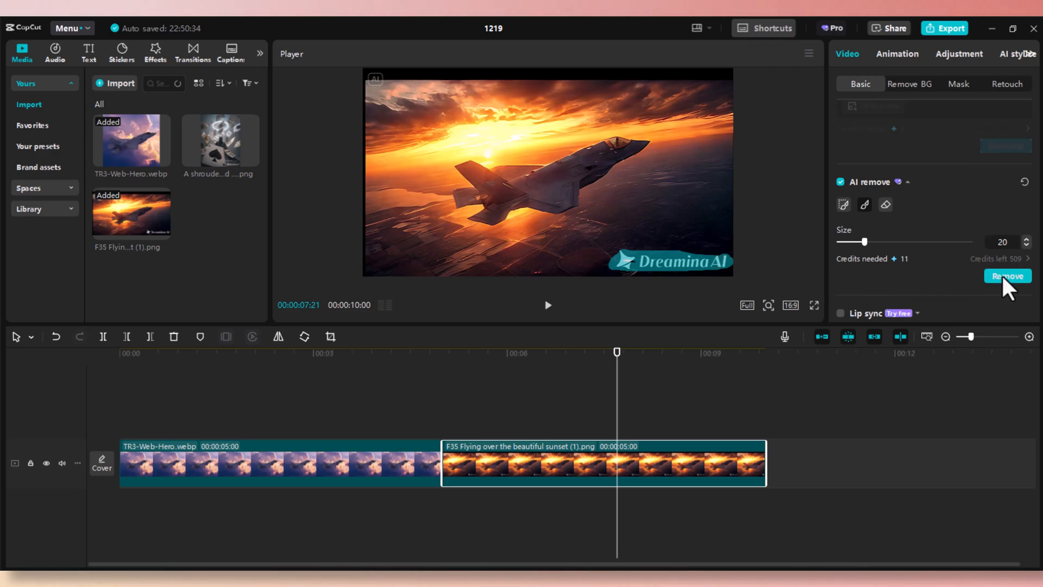
left_click(1007, 275)
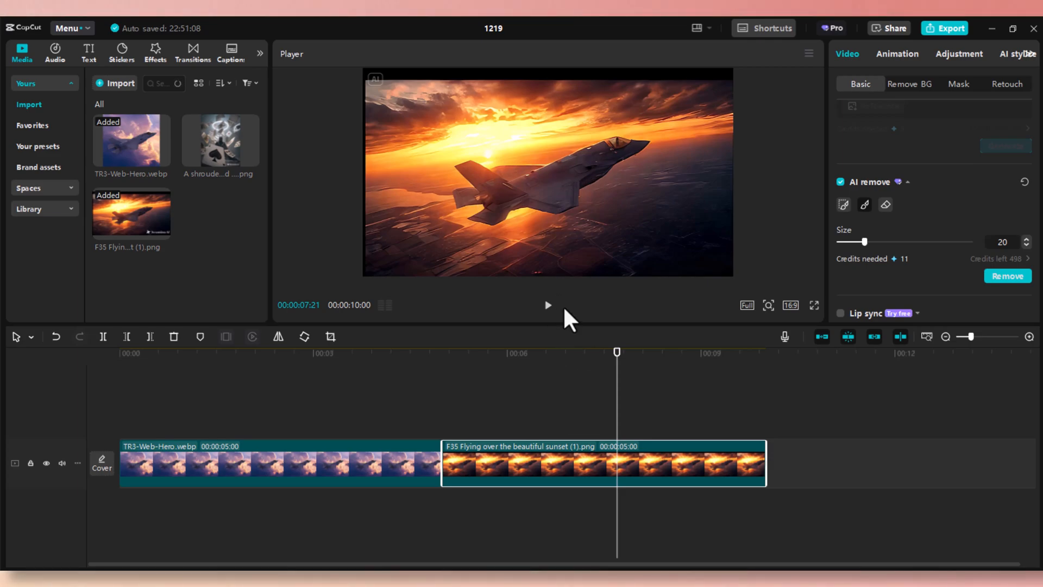
mouse_move(840, 342)
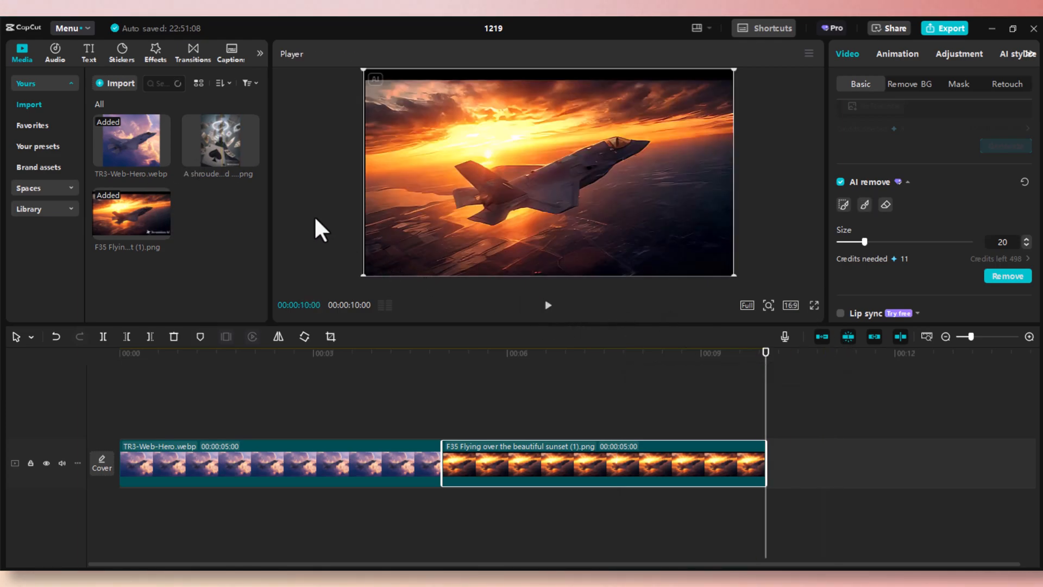
Place the shrouded-figure-among-cards image as the third timeline clip.
left_click(251, 159)
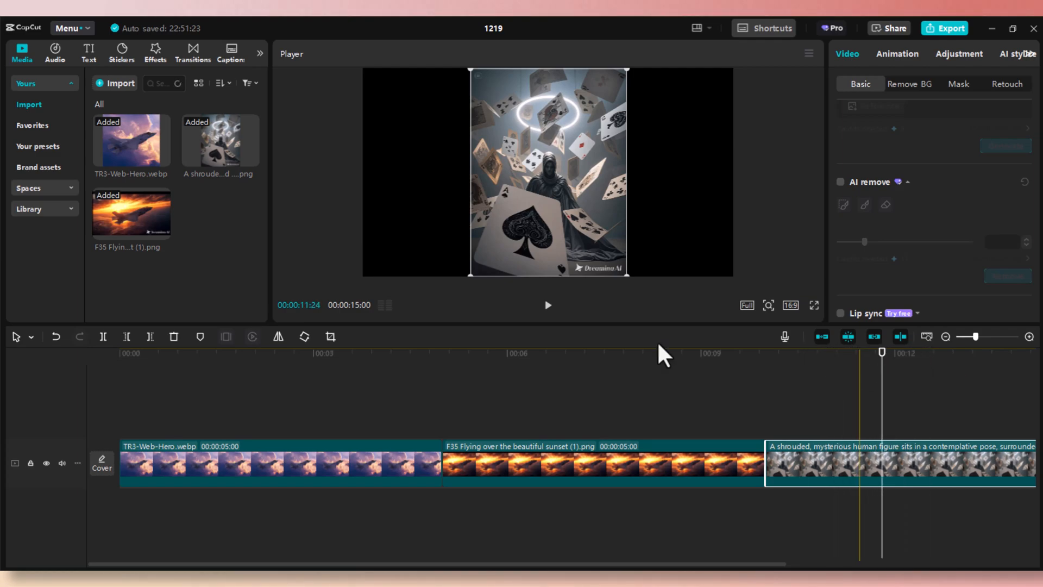
mouse_move(379, 211)
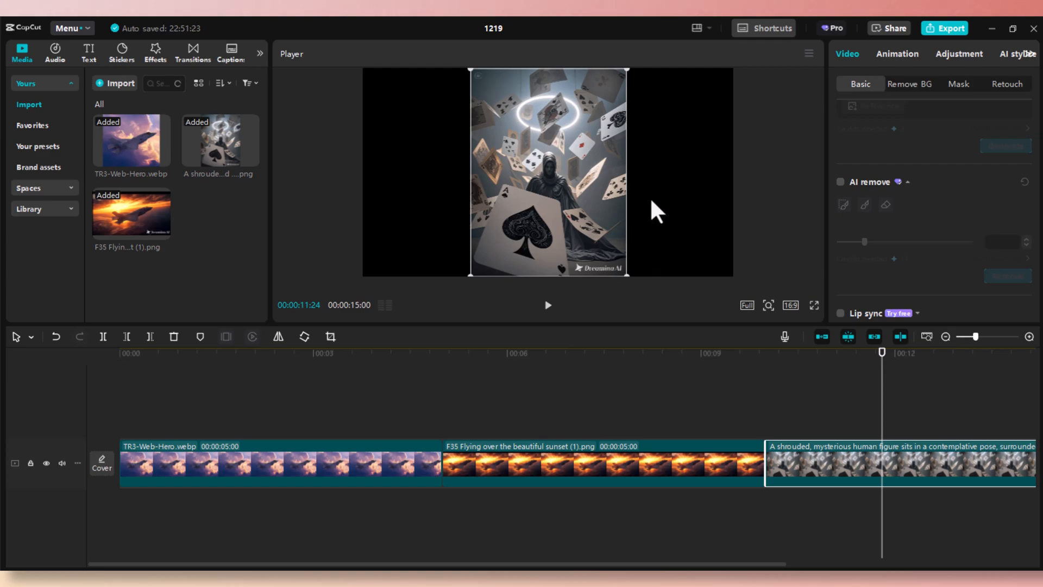
mouse_move(866, 234)
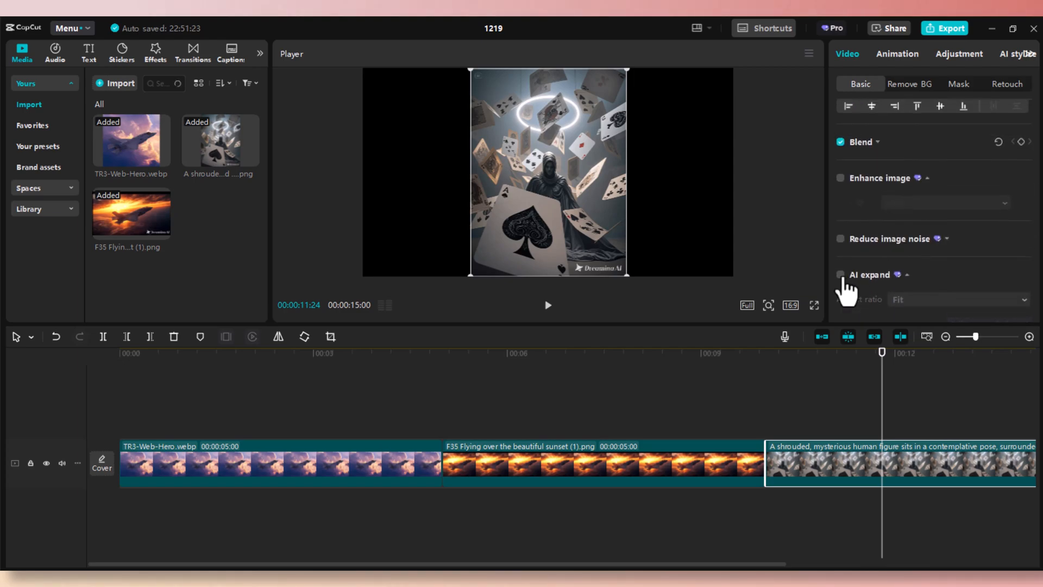
Generate 16:9 AI expansions of the card scene with the prompt 'add a queen card'.
left_click(840, 275)
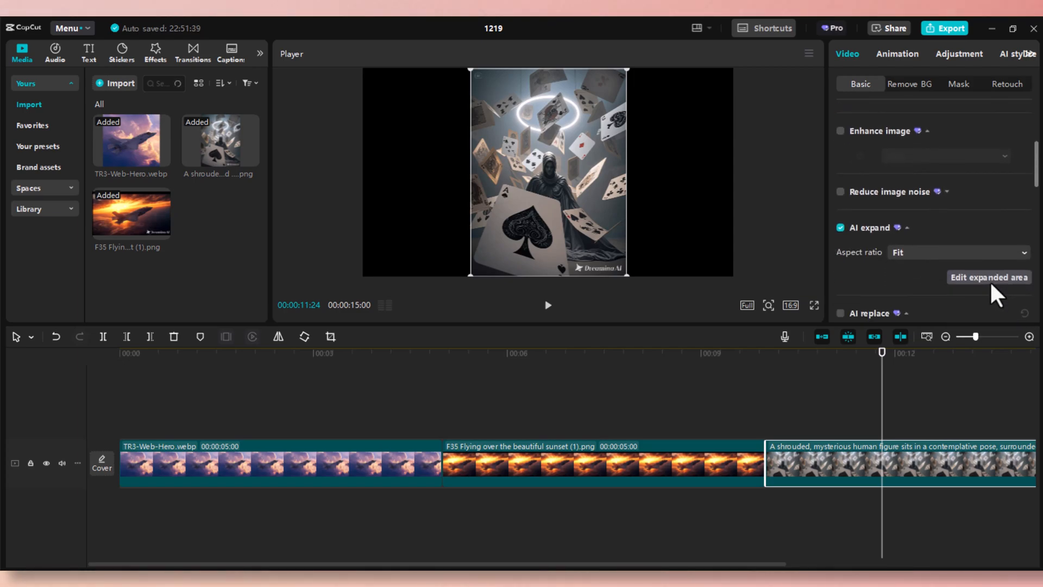
left_click(989, 278)
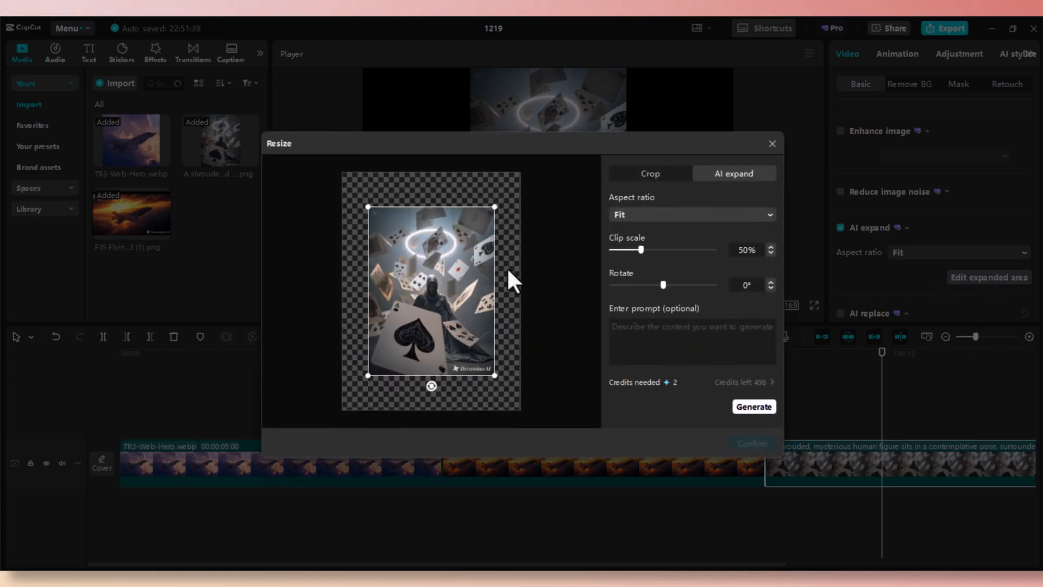
mouse_move(765, 229)
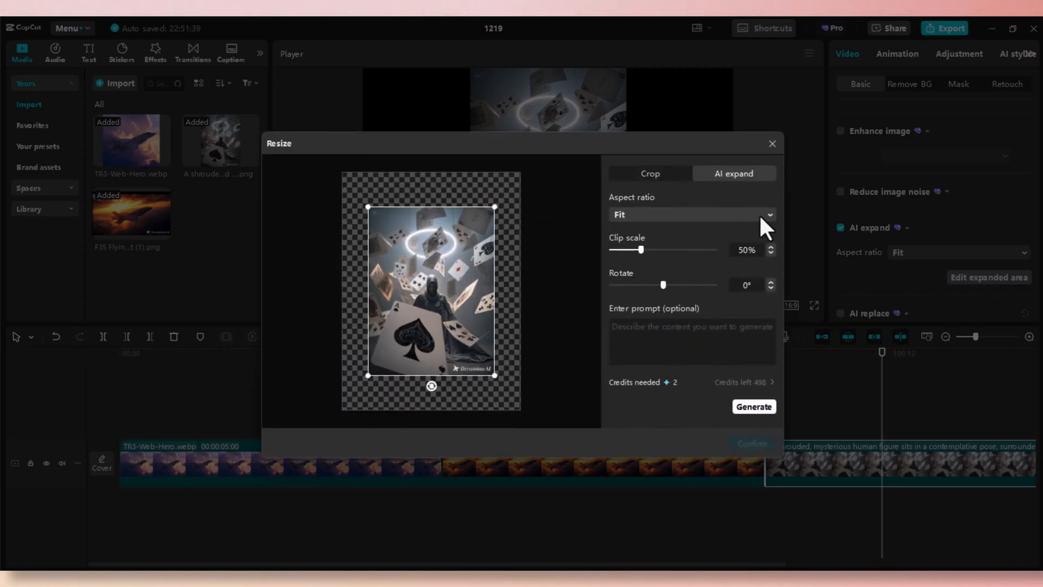
left_click(692, 214)
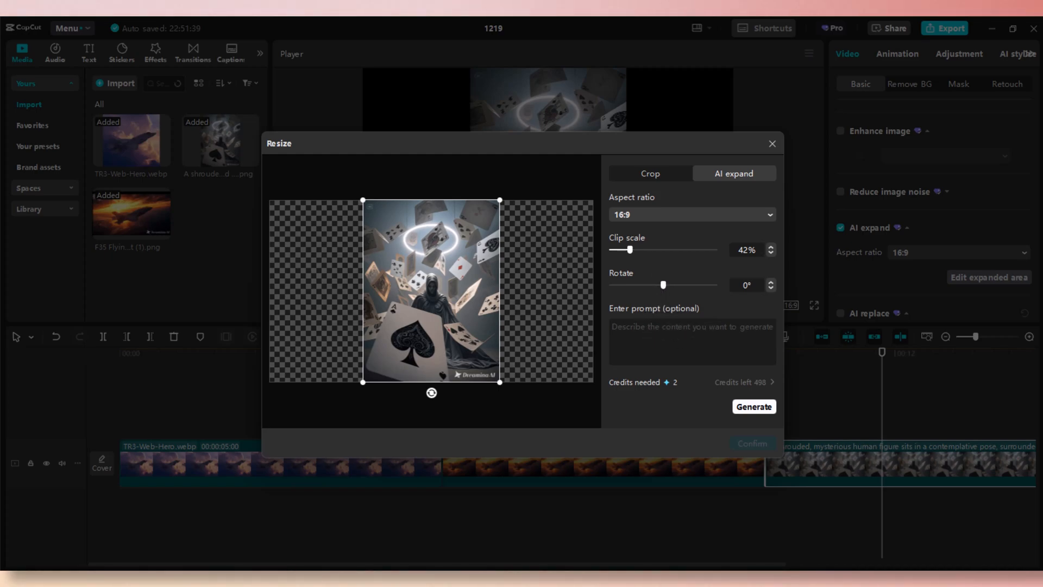
type("add a q")
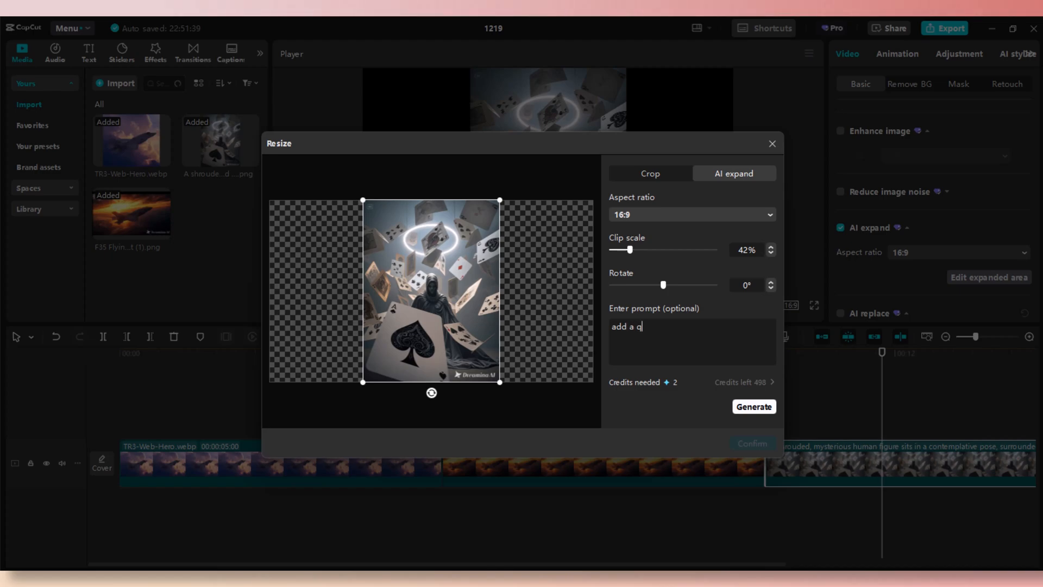
type("ueen card")
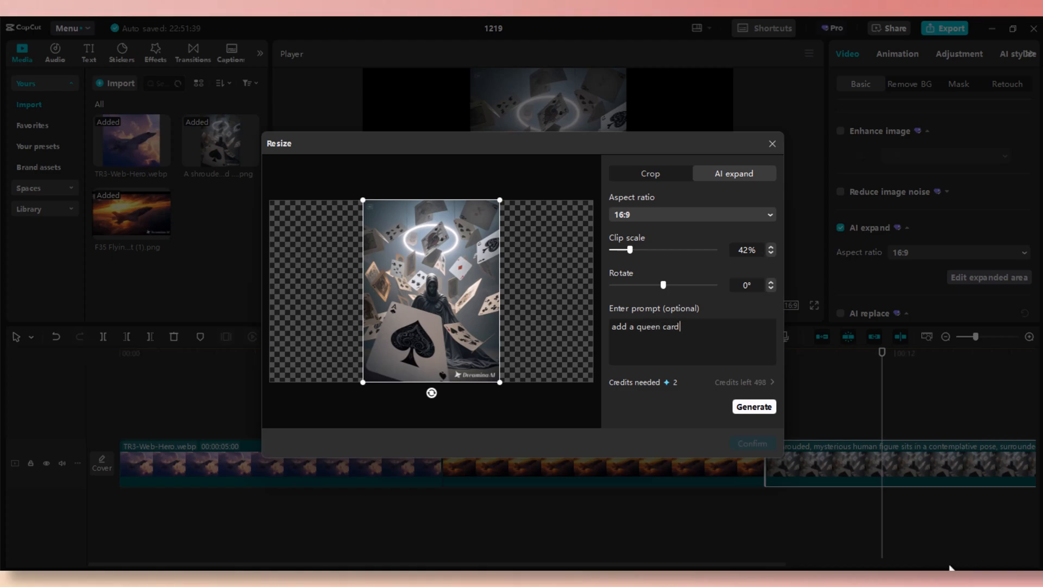
left_click(753, 406)
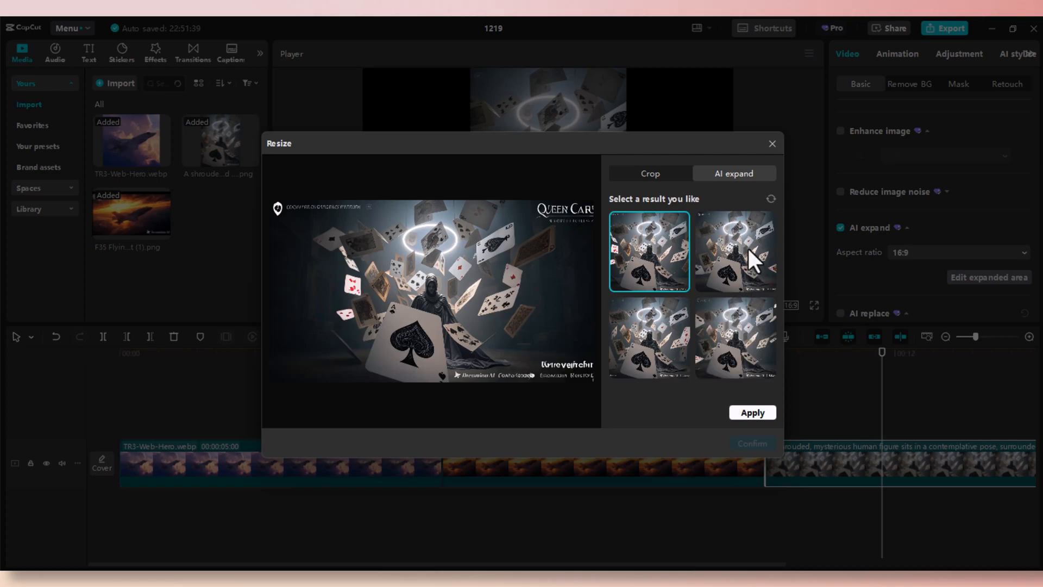
Compare the four expansion results, settle on the second (candlelit arches) and confirm it.
left_click(735, 251)
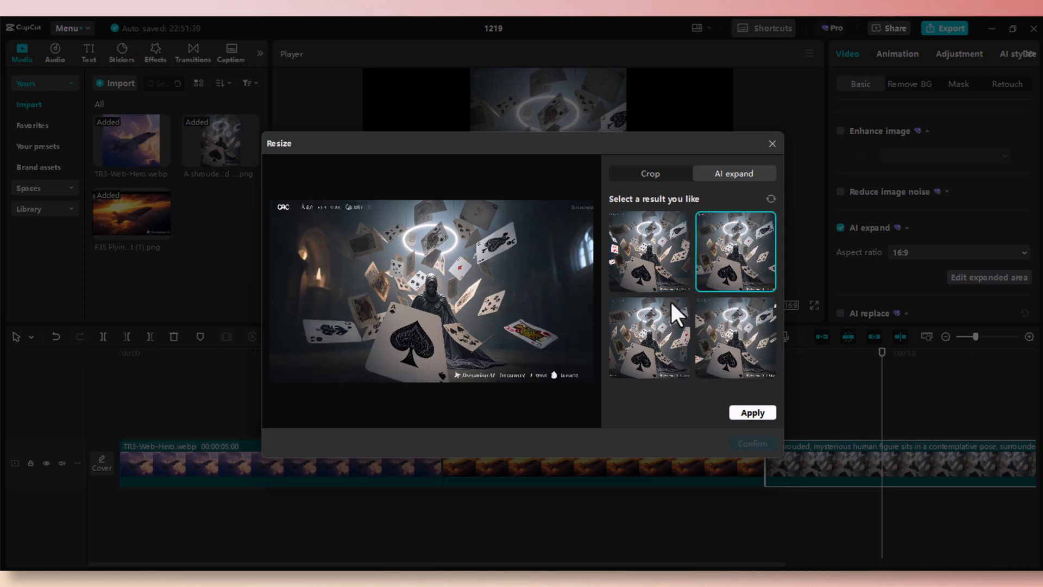
mouse_move(526, 362)
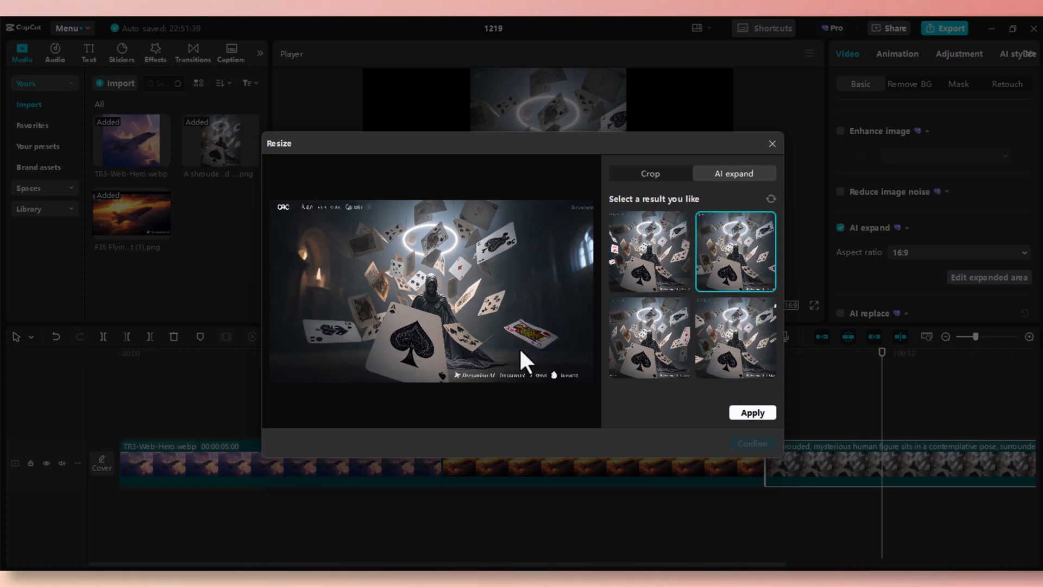
mouse_move(584, 317)
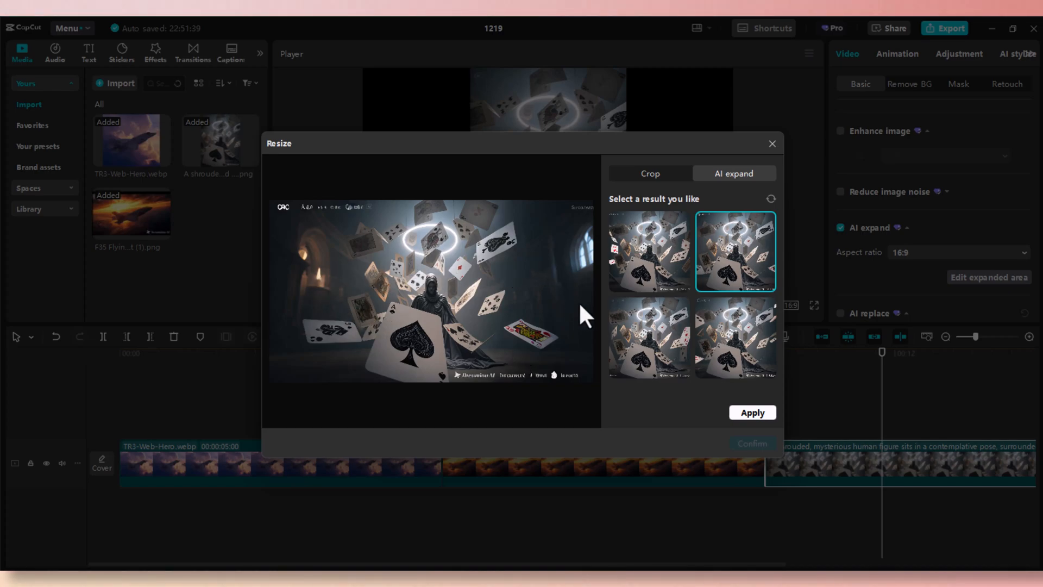
left_click(649, 338)
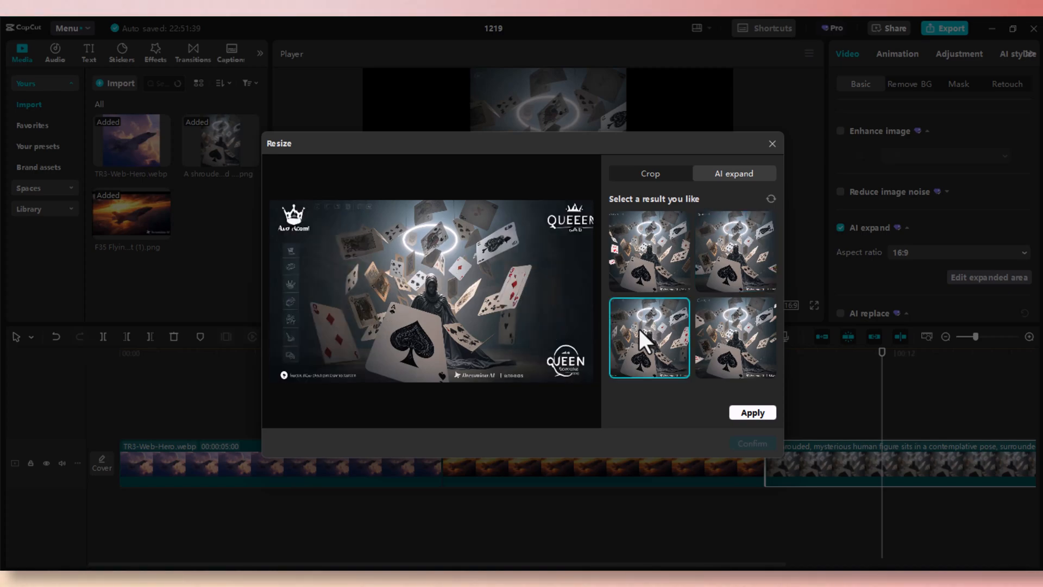
left_click(735, 338)
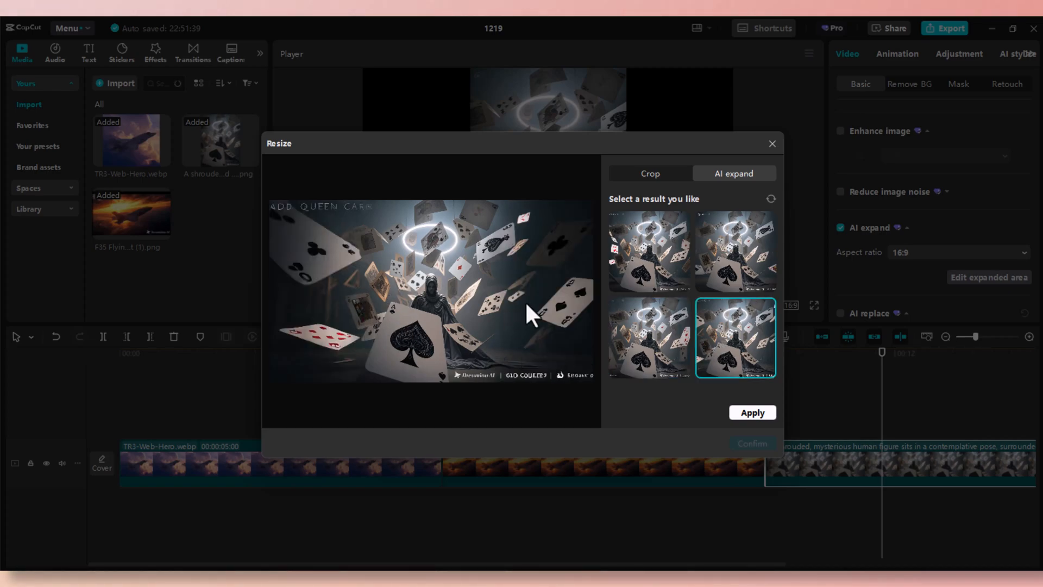
left_click(735, 252)
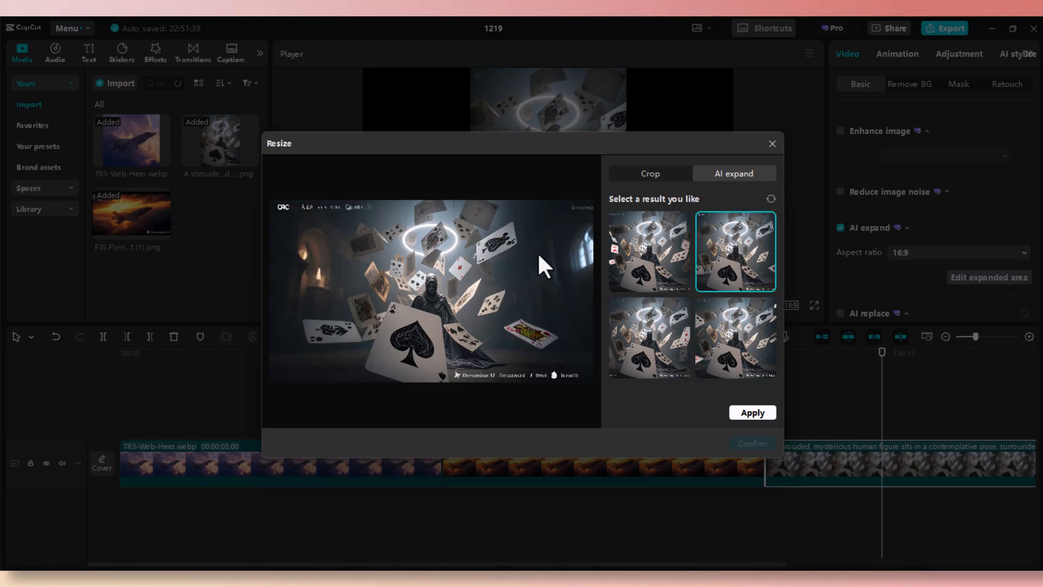
mouse_move(539, 373)
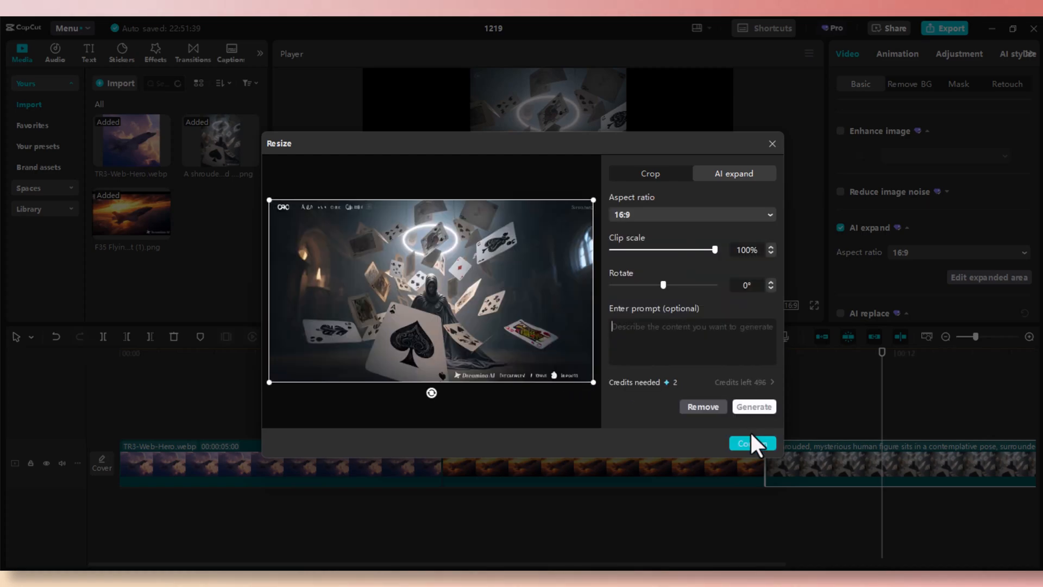
left_click(751, 443)
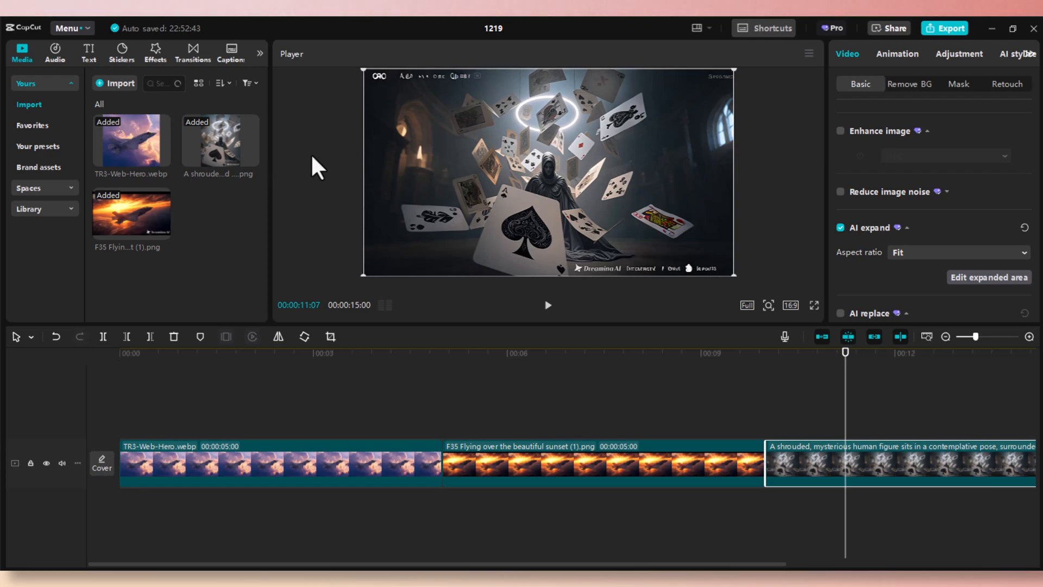
mouse_move(521, 229)
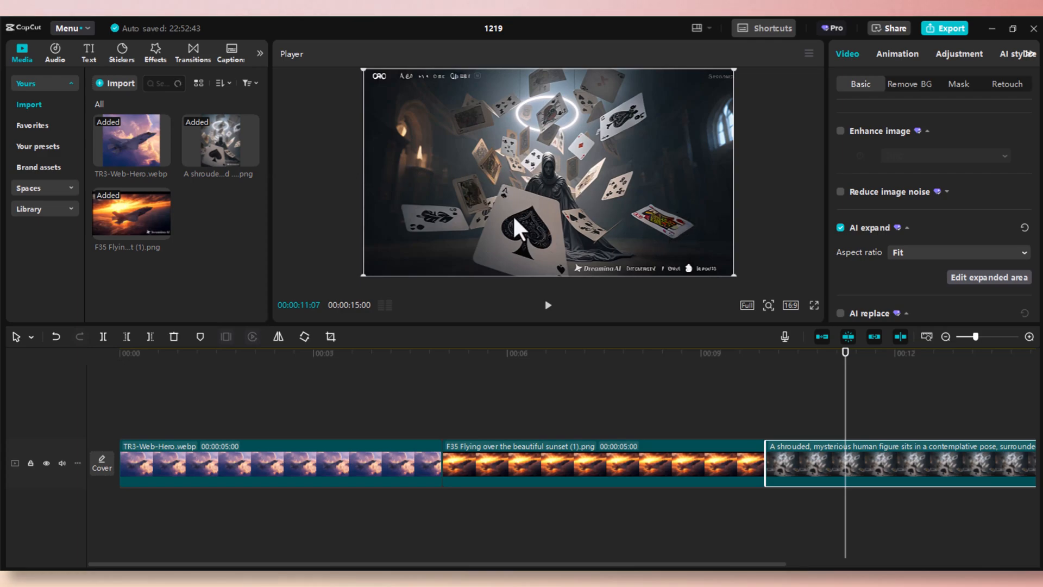
mouse_move(580, 195)
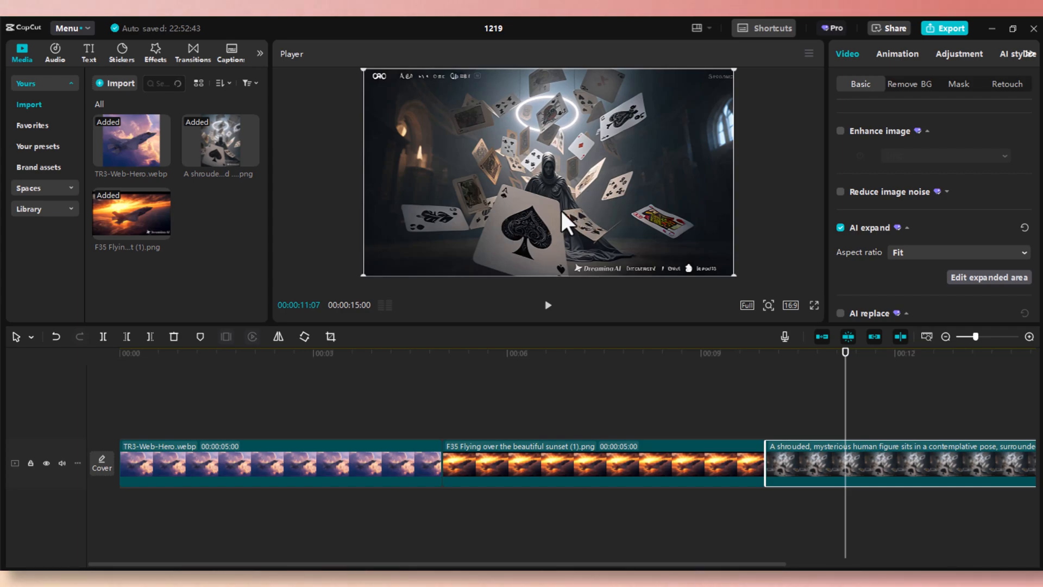
mouse_move(574, 279)
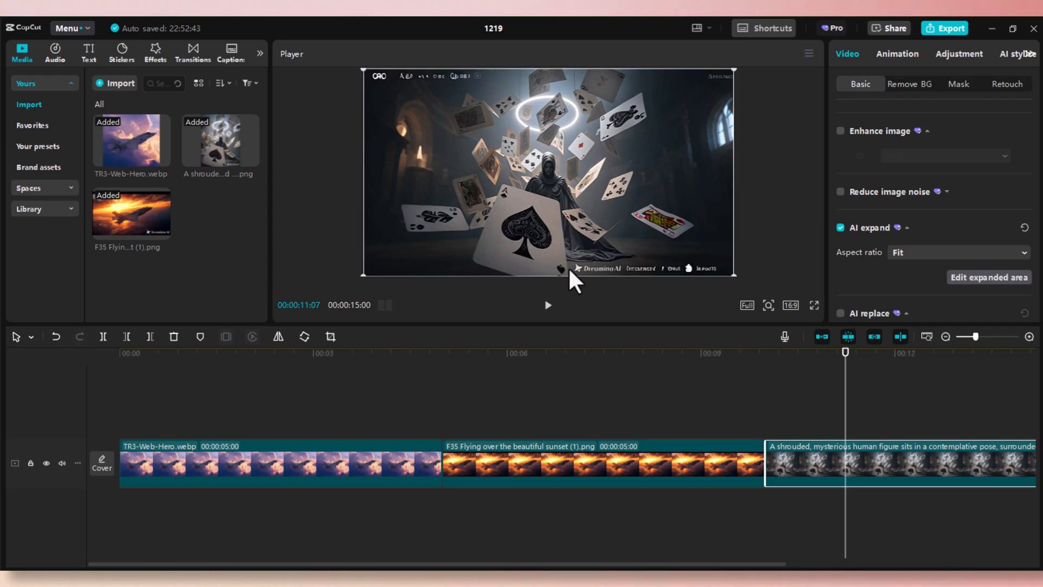
mouse_move(783, 241)
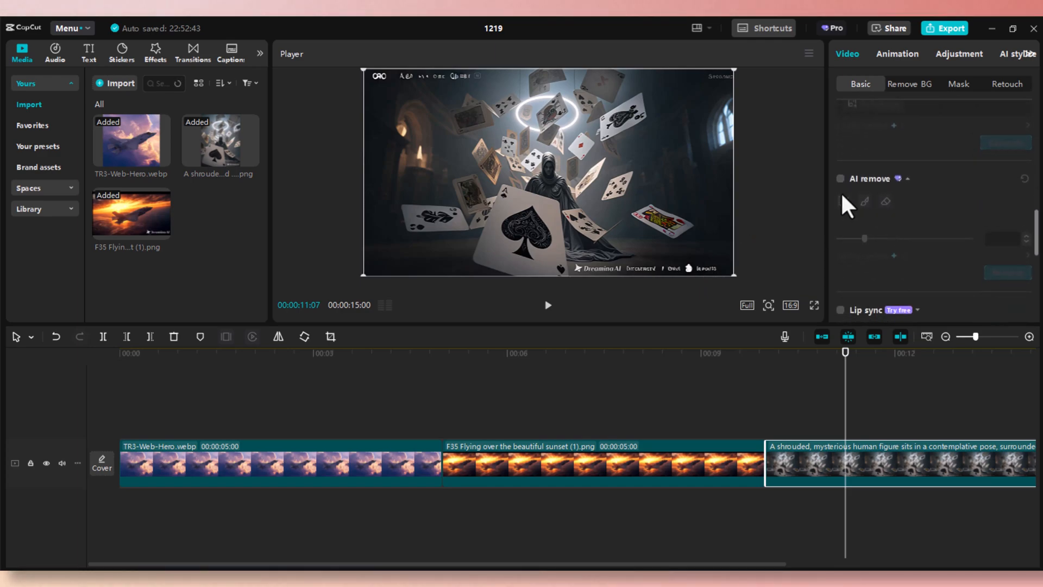
Brush over and AI-remove the Dreamina watermark text along the card scene's bottom edge.
left_click(840, 178)
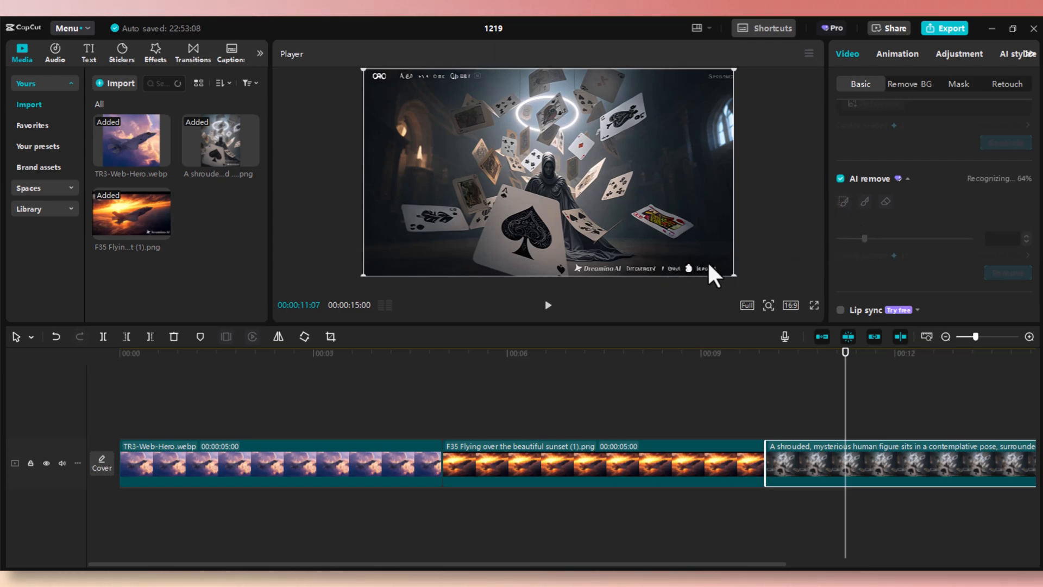
left_click(865, 201)
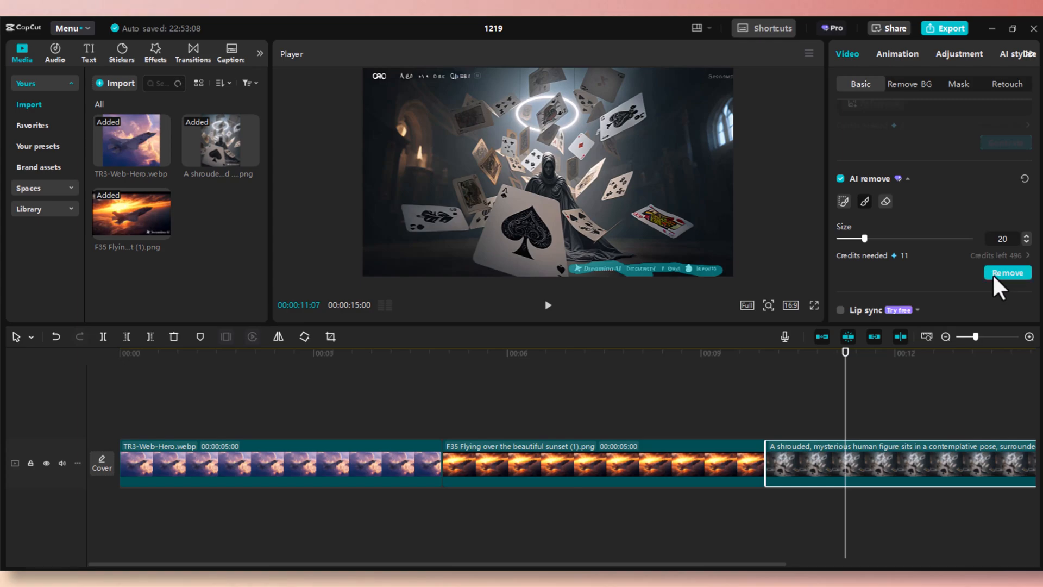
left_click(1006, 272)
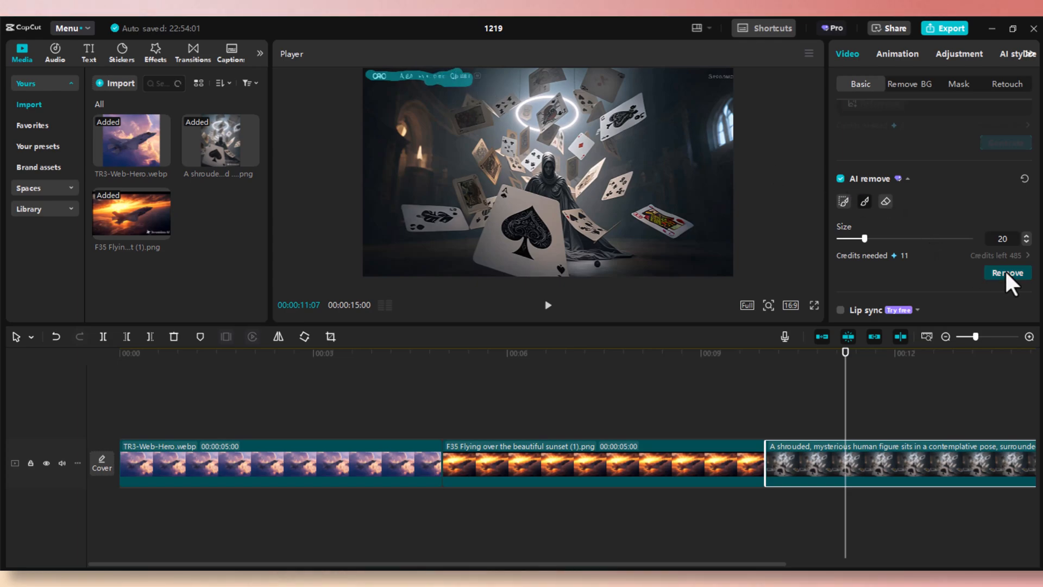
Erase the top watermark text and the remaining top-corner marks with AI remove.
left_click(1007, 273)
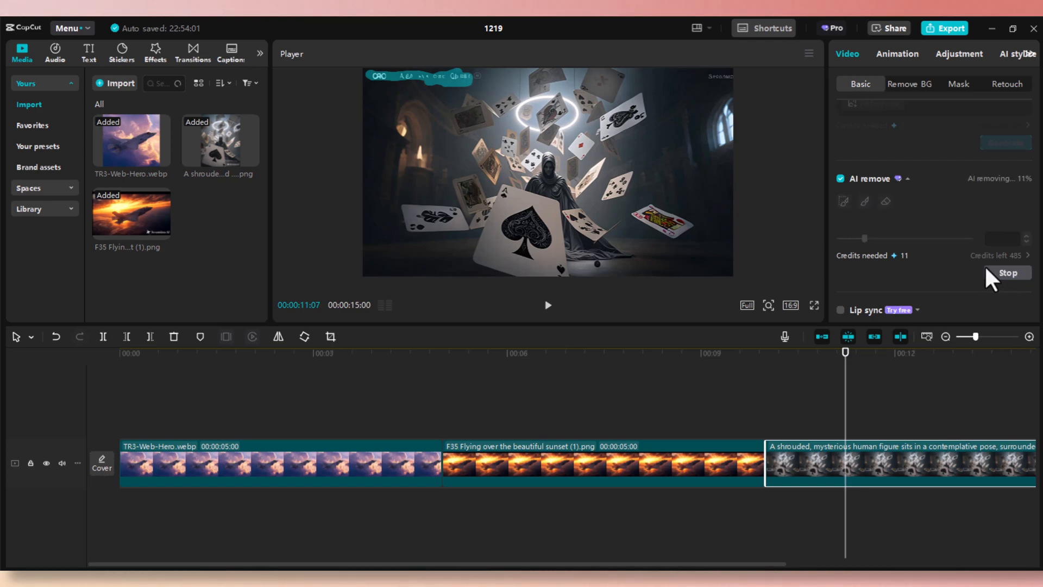
mouse_move(988, 283)
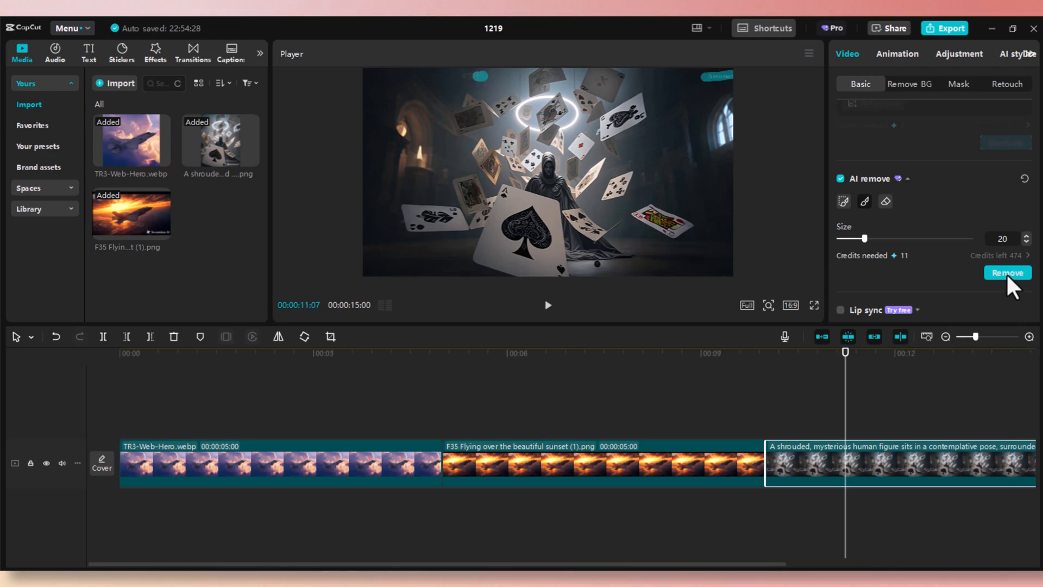
left_click(1007, 273)
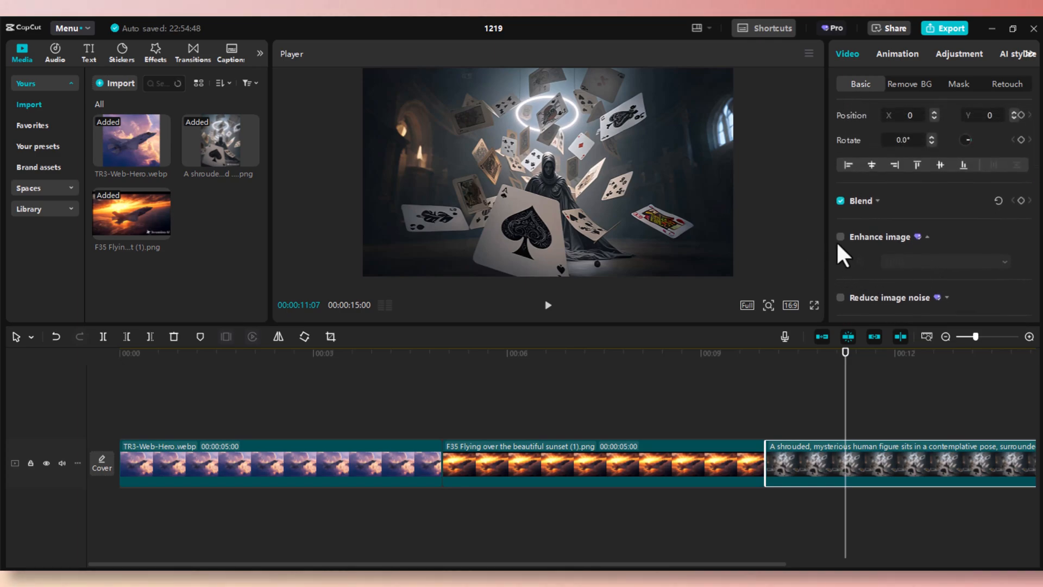
Enable Enhance image on the card clip, first at HD, then raise the level to UHD.
left_click(840, 236)
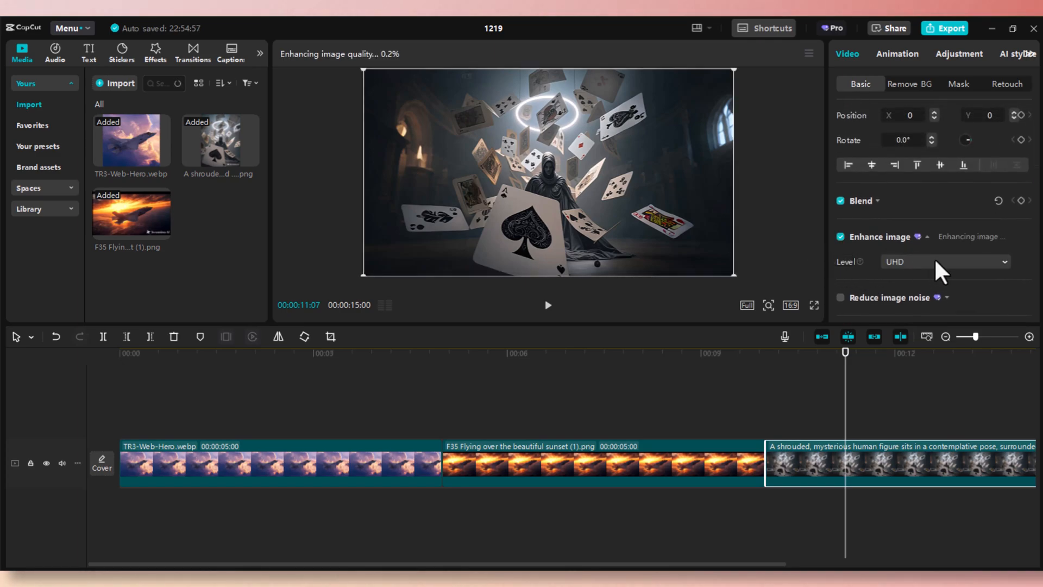
left_click(943, 261)
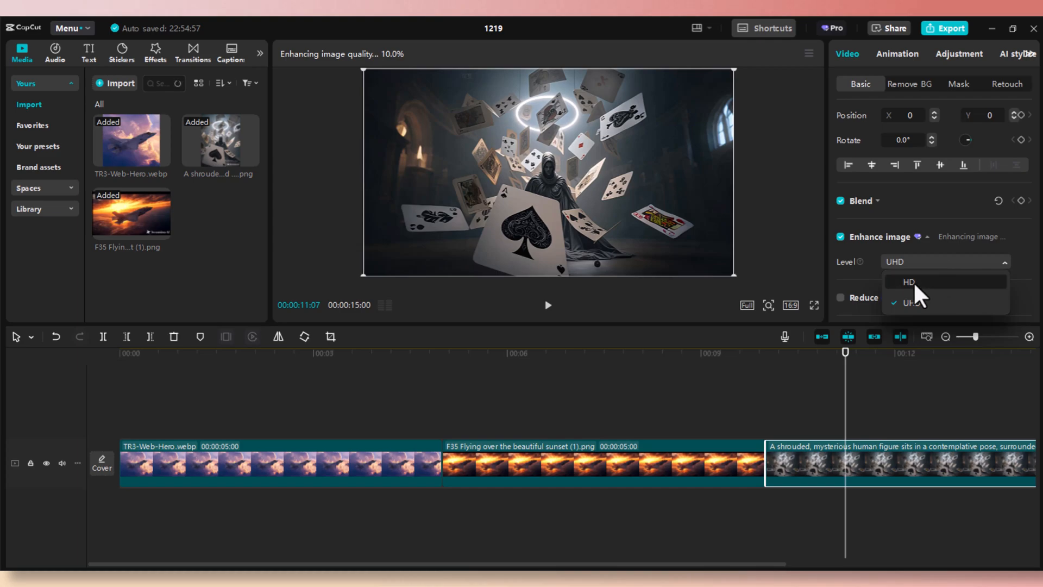
left_click(909, 281)
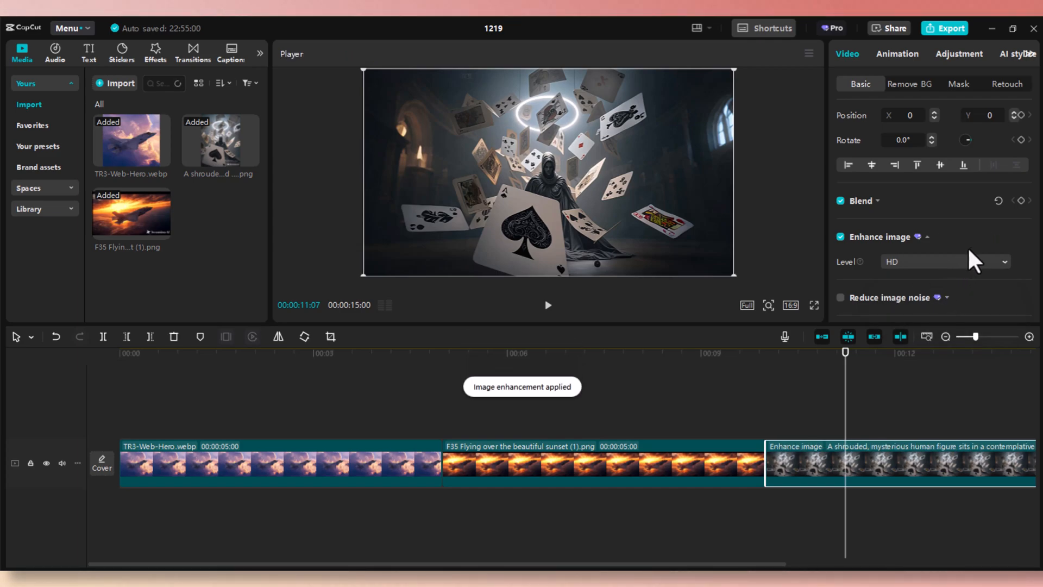
mouse_move(564, 202)
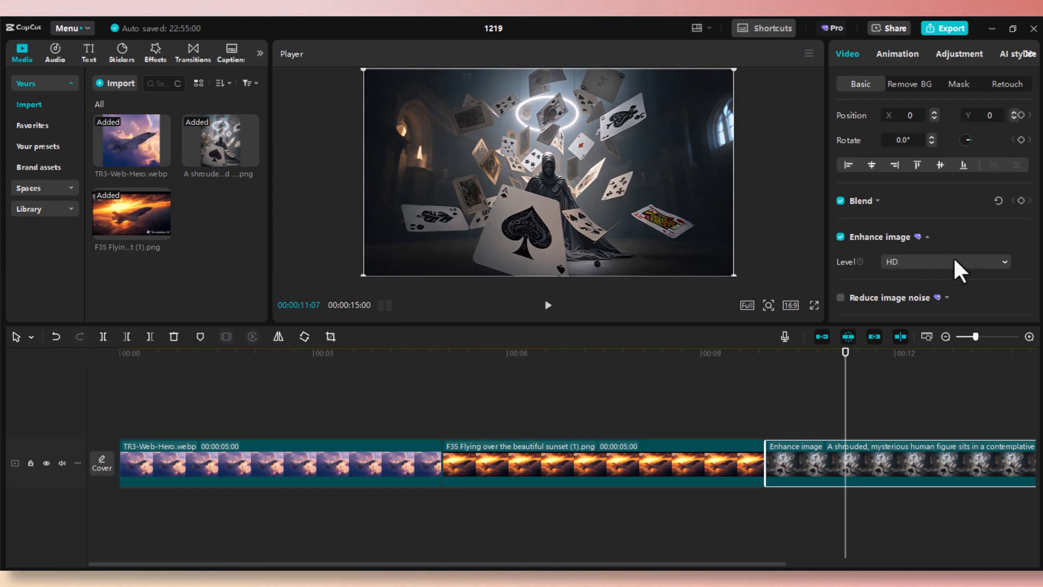
left_click(944, 261)
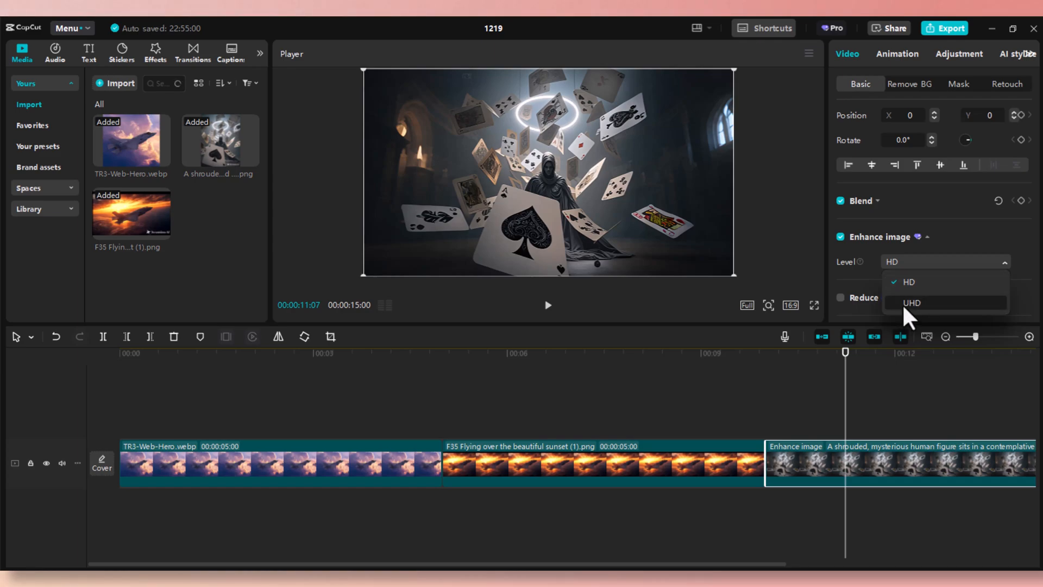
left_click(912, 302)
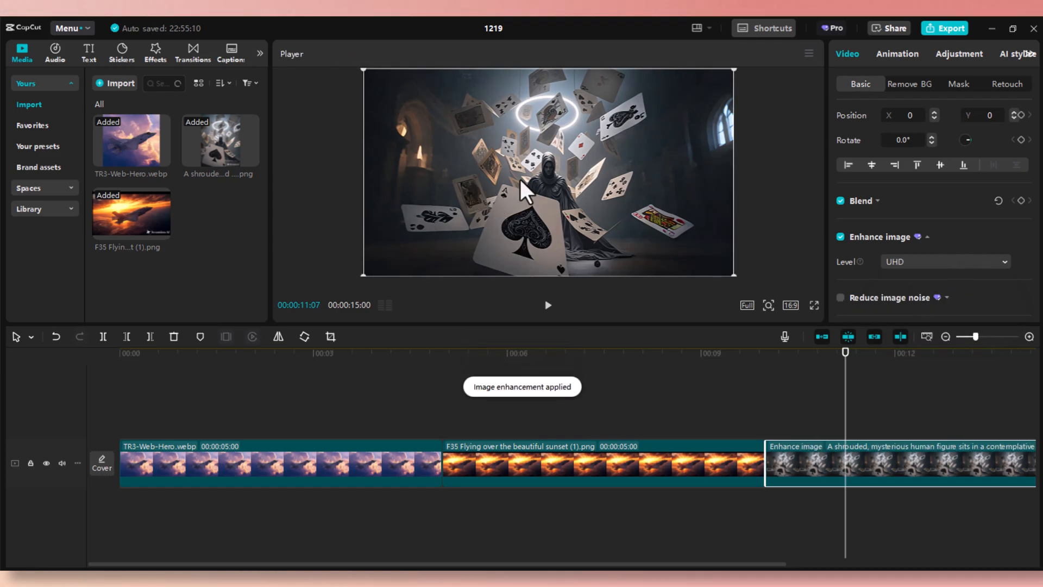
mouse_move(559, 206)
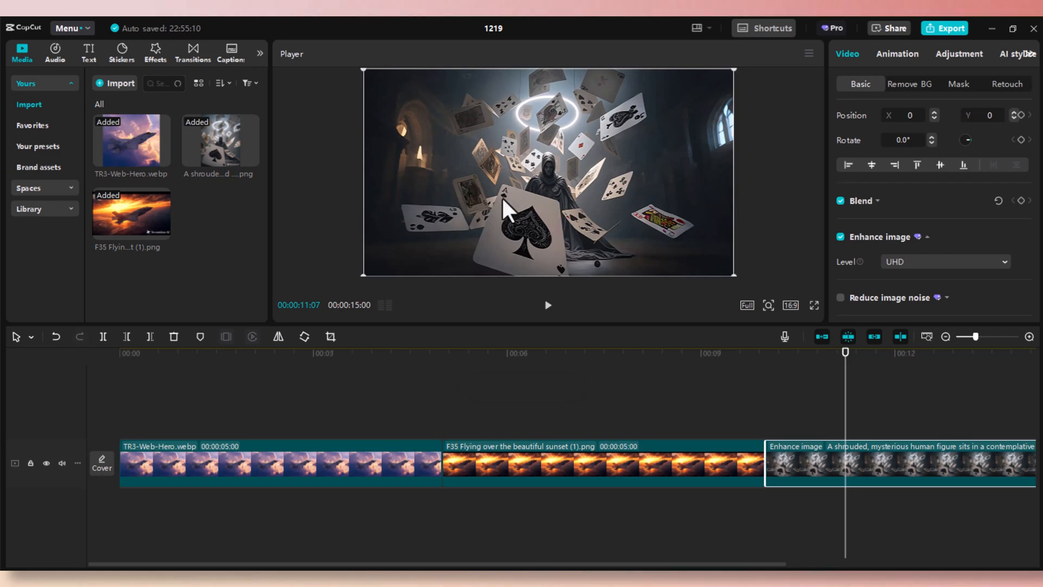
mouse_move(535, 203)
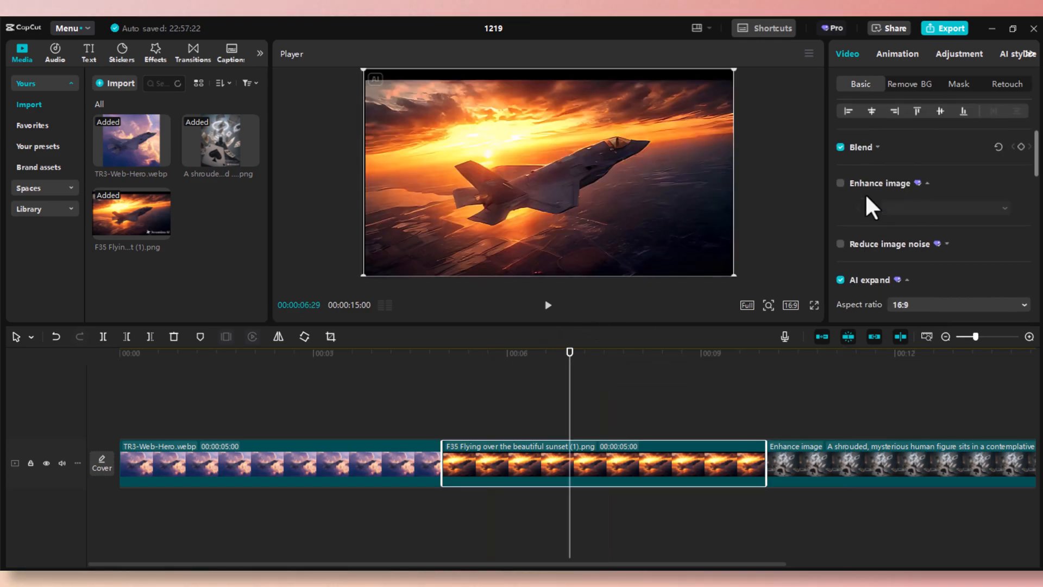
Enable AI replace on the sunset F-35 clip and enter the 'f35 jet fighter' prompt.
left_click(840, 189)
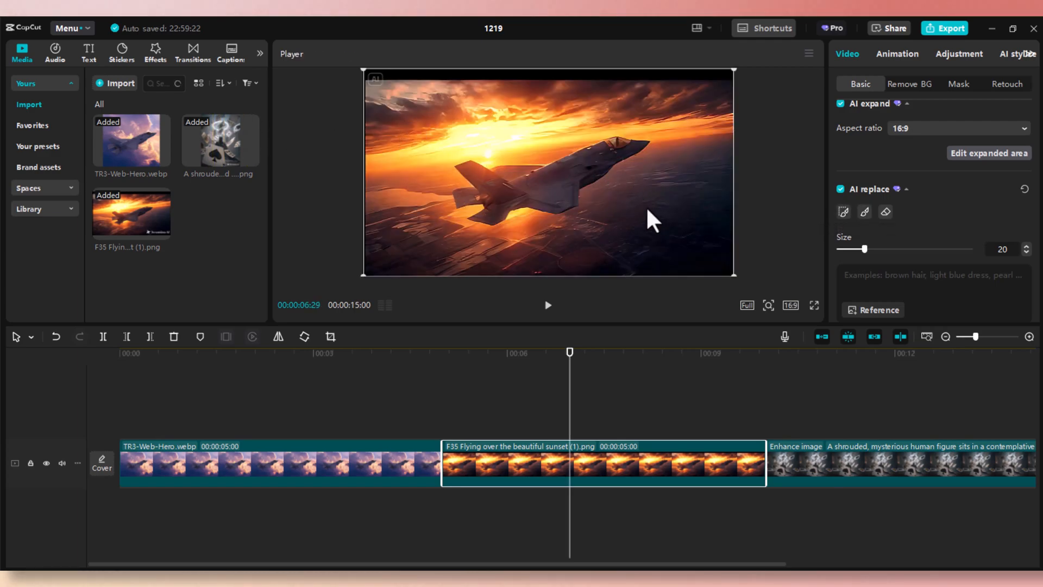
mouse_move(713, 267)
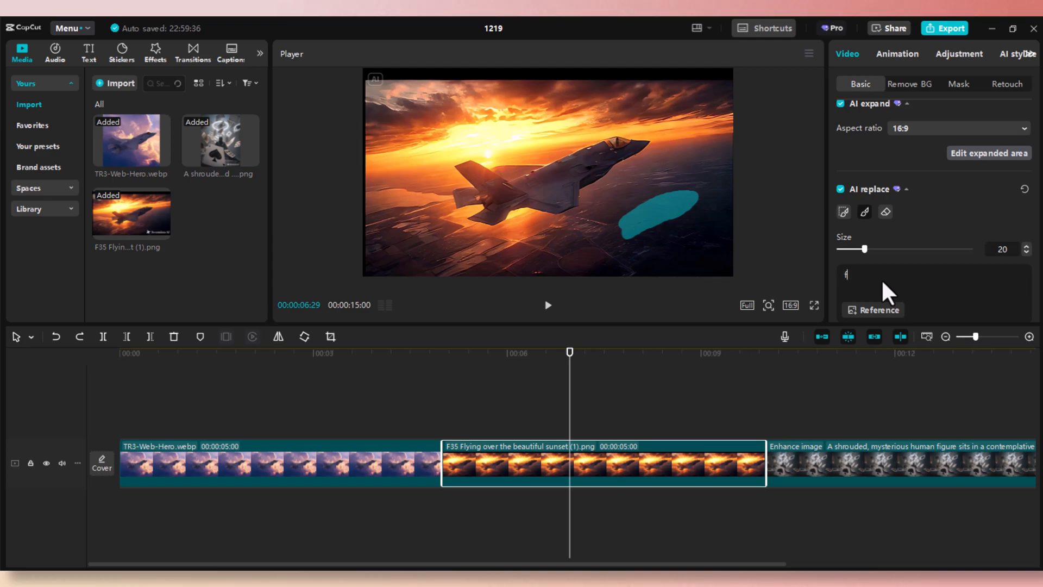
type("35 jet fighter")
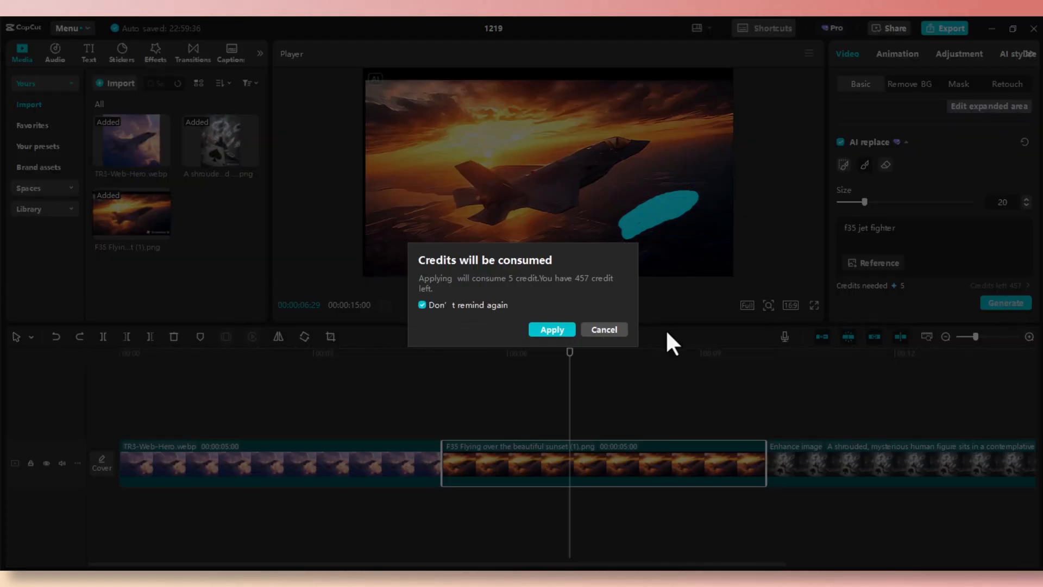
Spend credits to generate four jet fill-ins, preview each version, then discard the results.
left_click(551, 329)
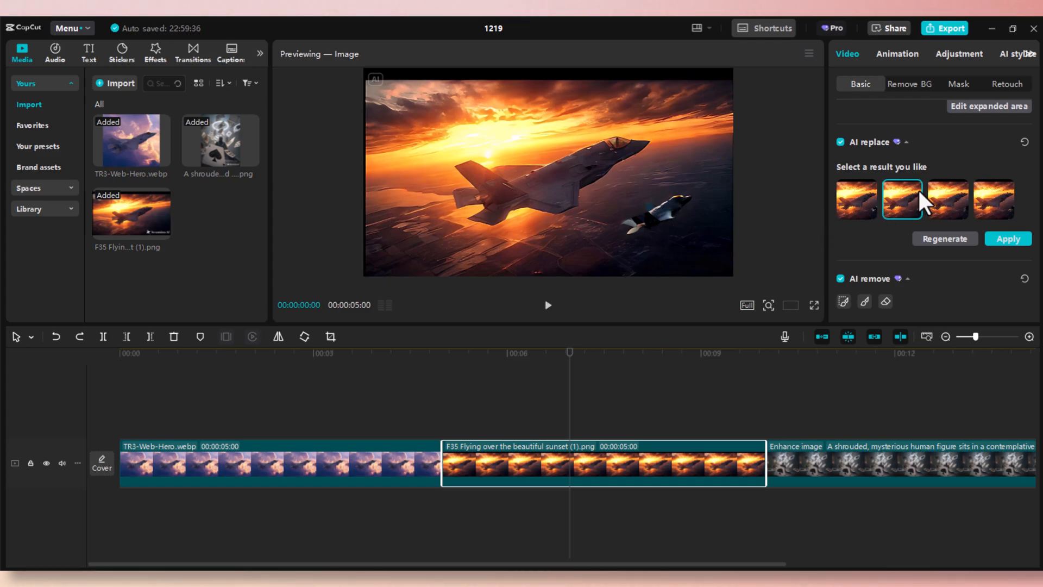
left_click(947, 199)
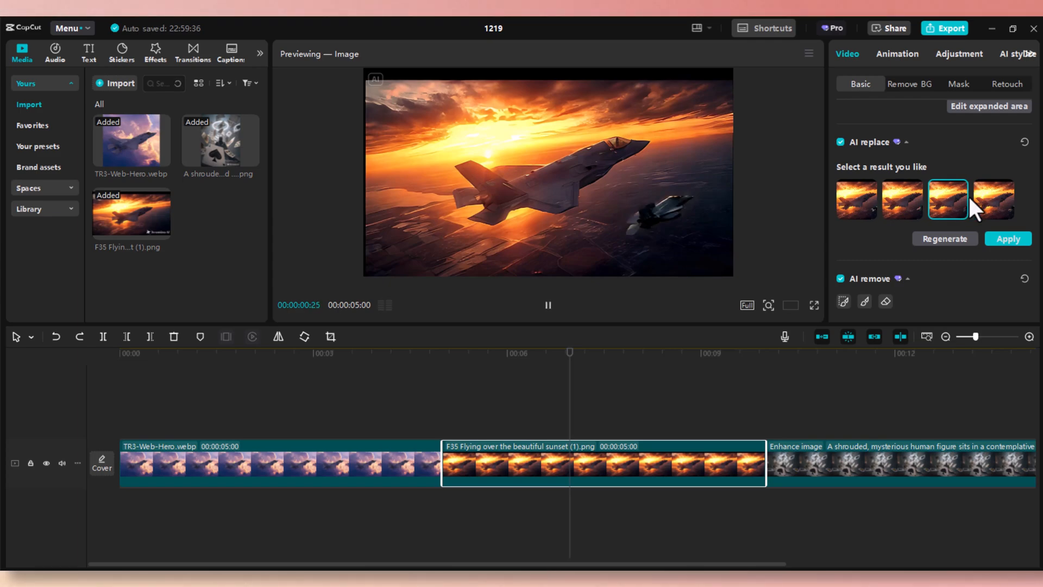
left_click(993, 200)
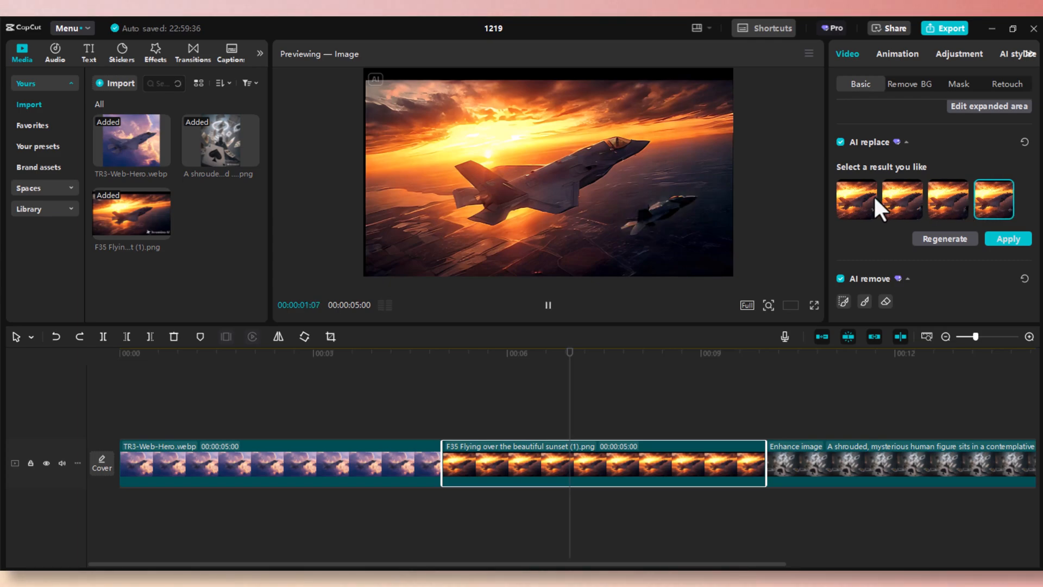
left_click(856, 199)
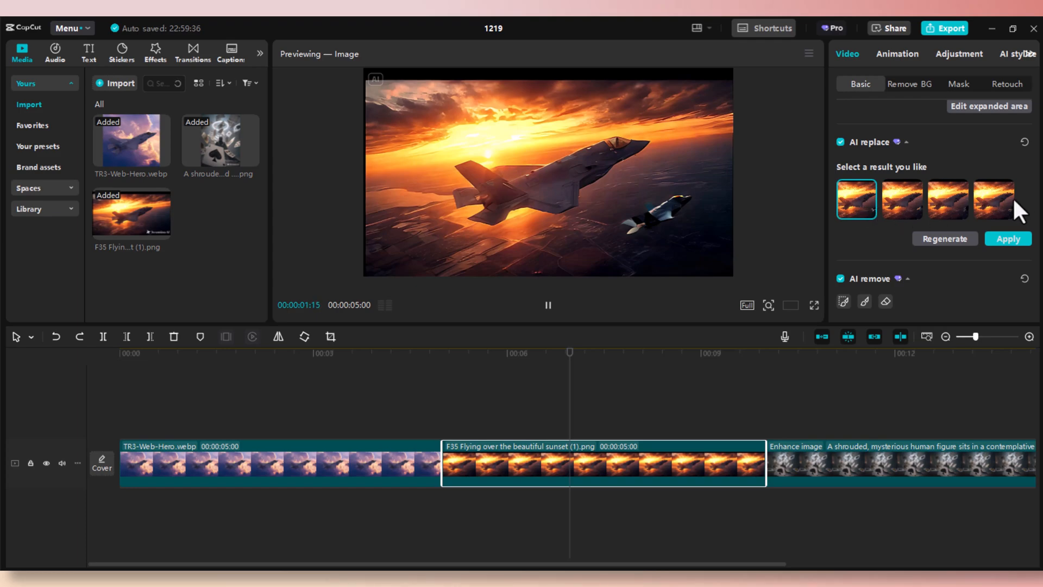
left_click(993, 199)
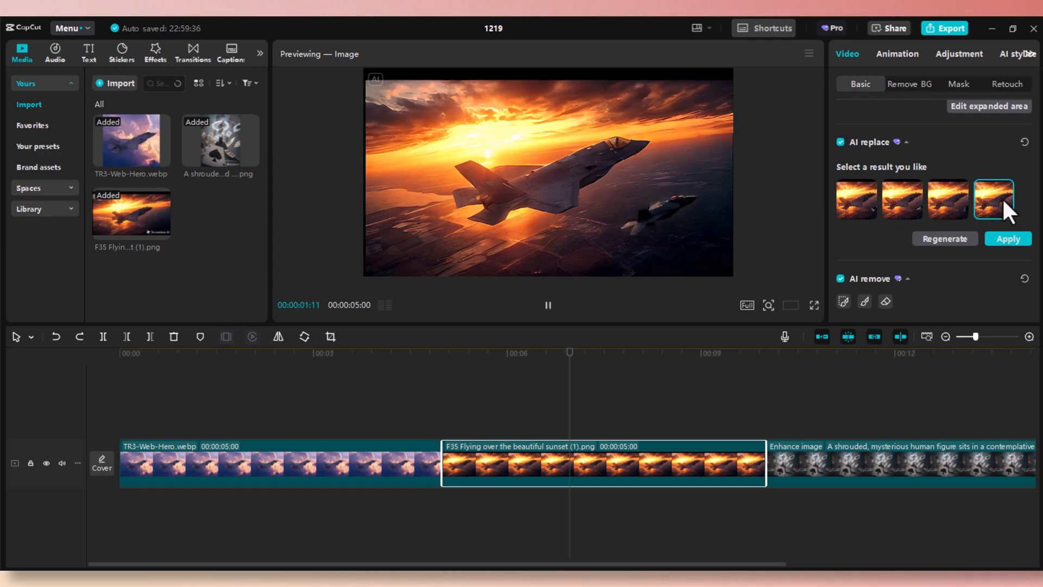
left_click(948, 200)
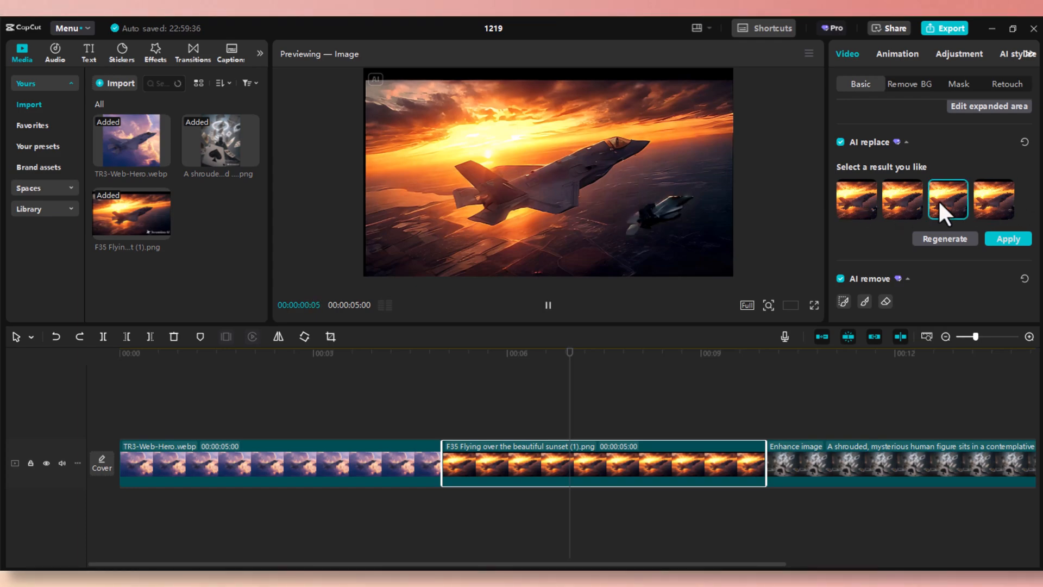
left_click(994, 200)
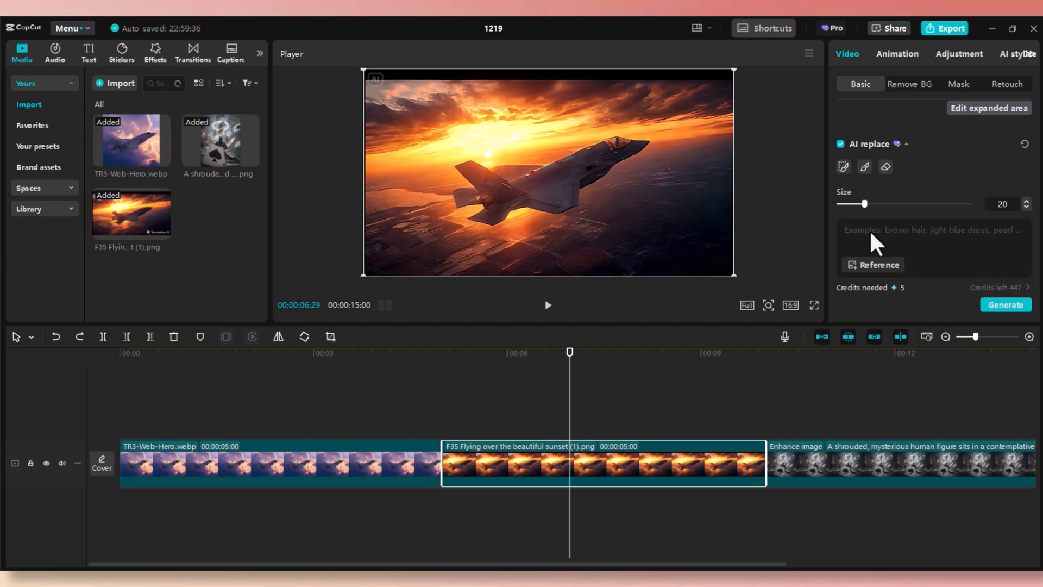
mouse_move(864, 167)
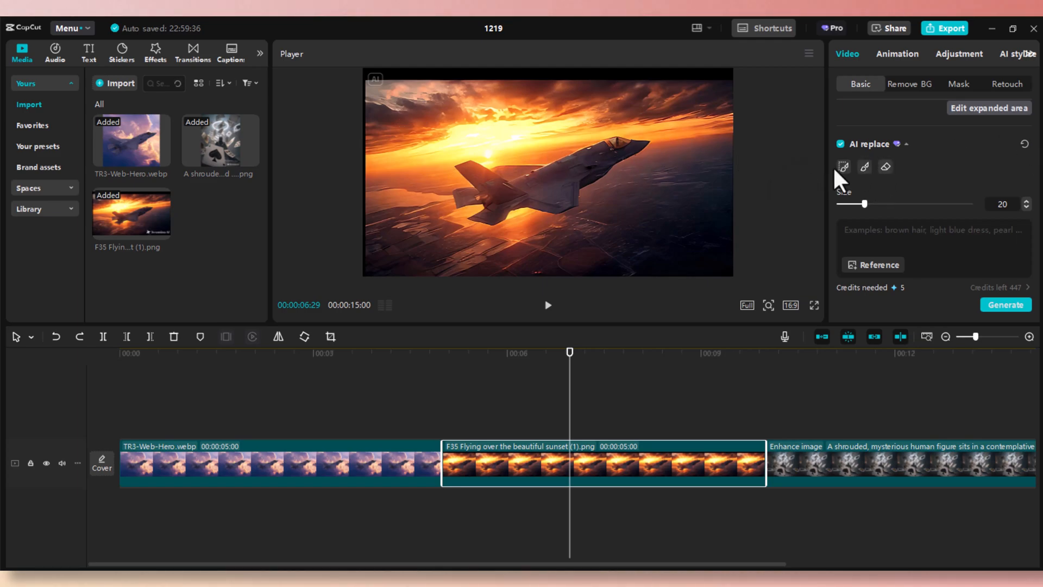
mouse_move(865, 167)
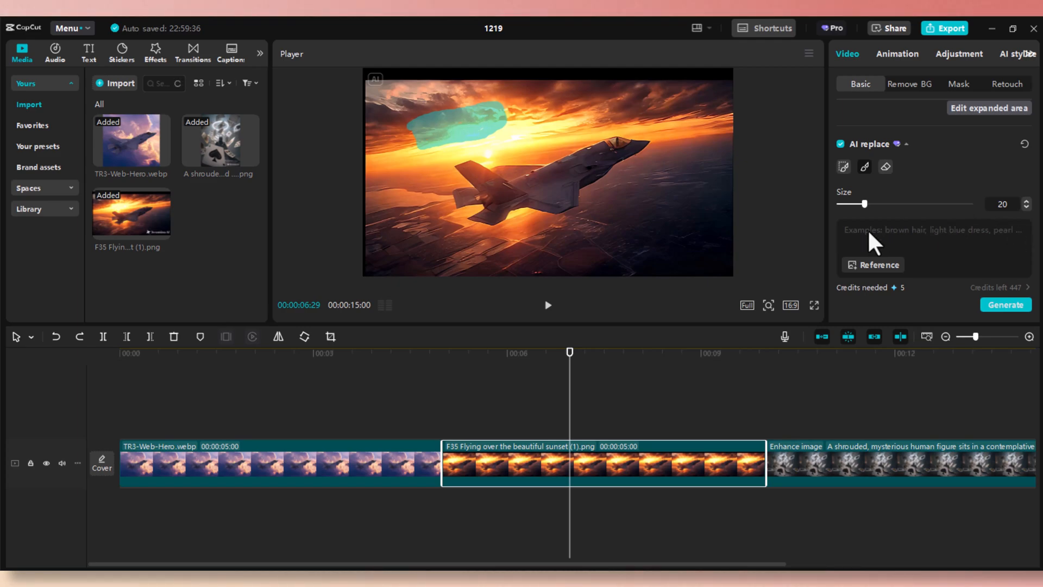
Enter the 'F16 Jet Fighter' prompt for the brushed sky area and start generation.
type("F")
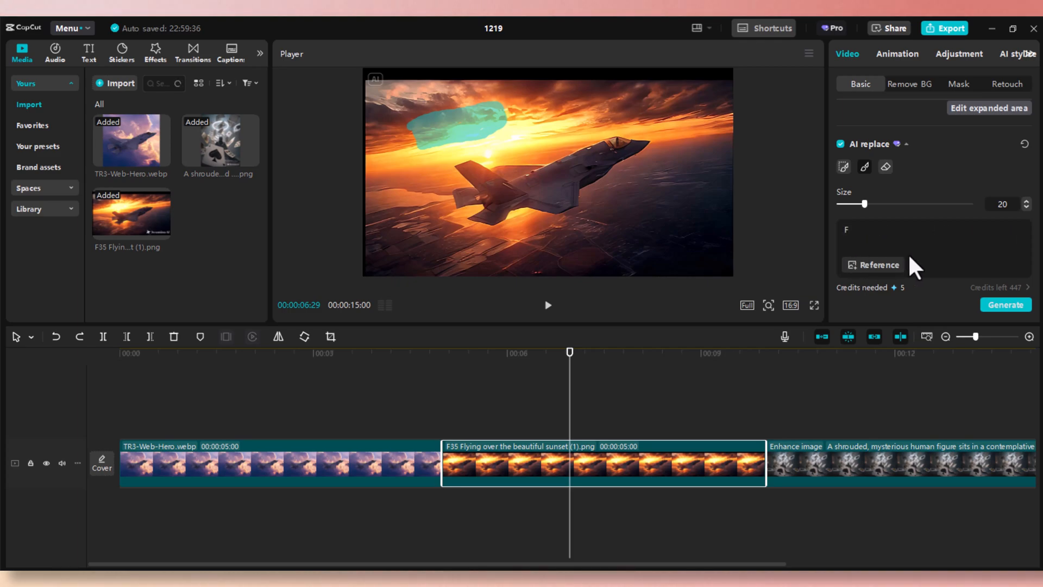
type("16 Jet Fi")
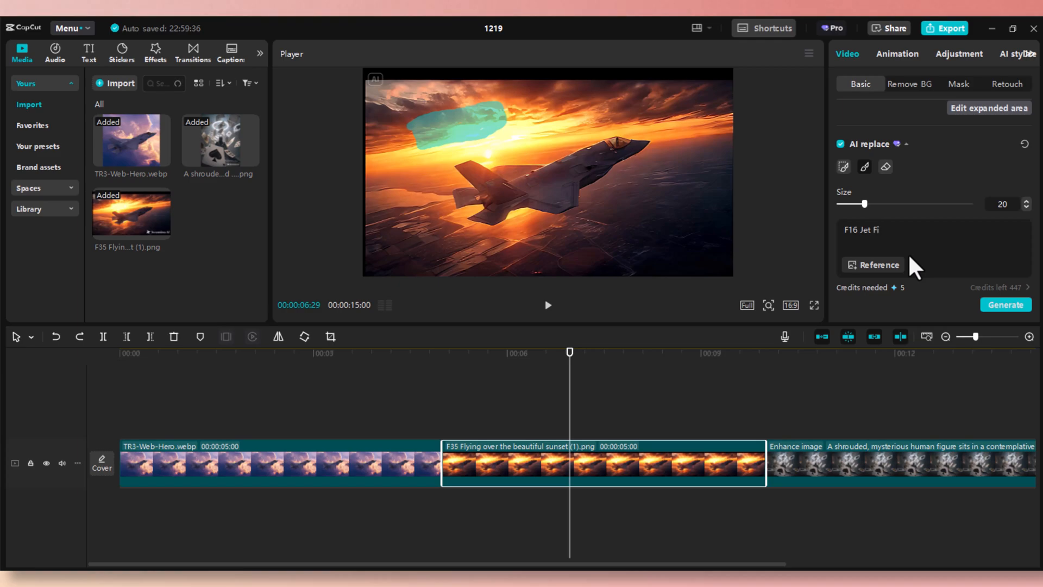
type("ghter")
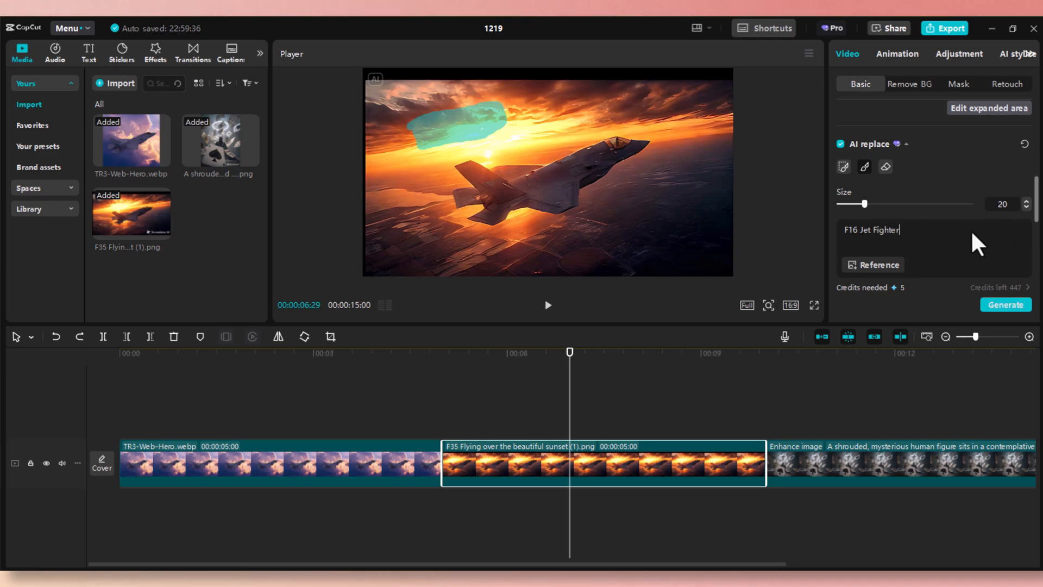
left_click(1005, 304)
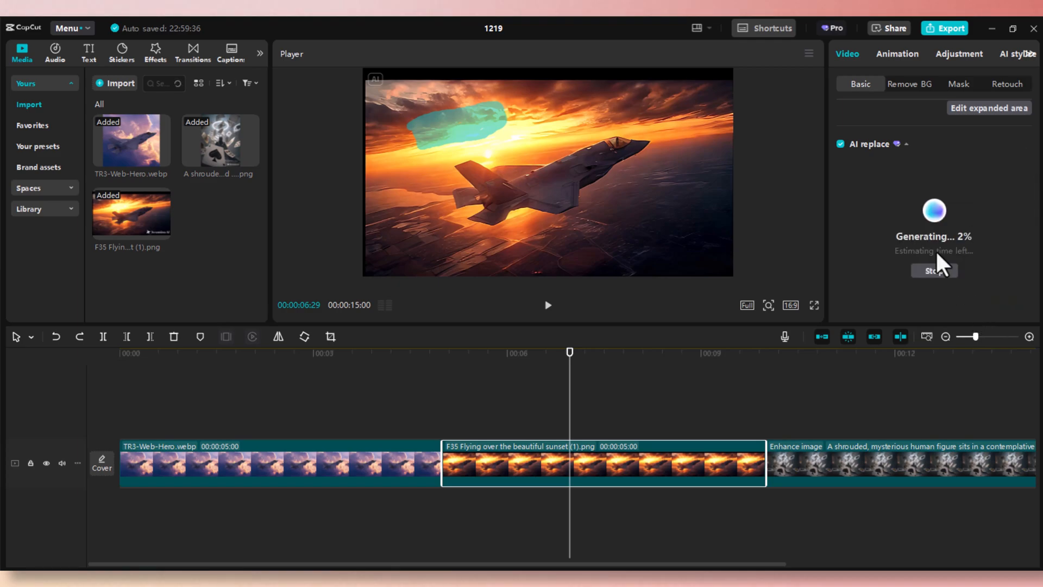
mouse_move(839, 300)
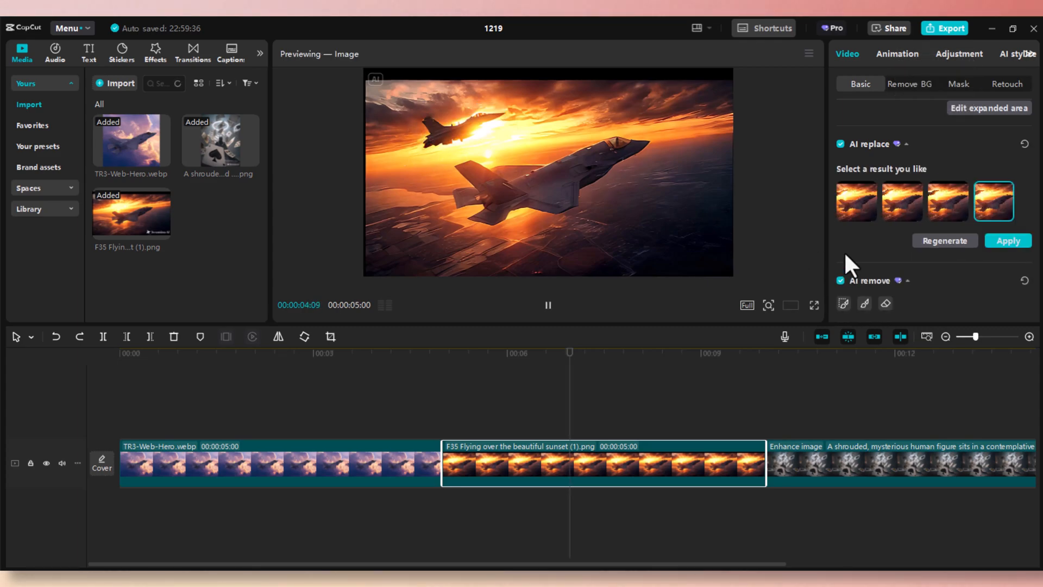
Preview the four generated F-16 versions and choose the first one above the F-35.
left_click(857, 201)
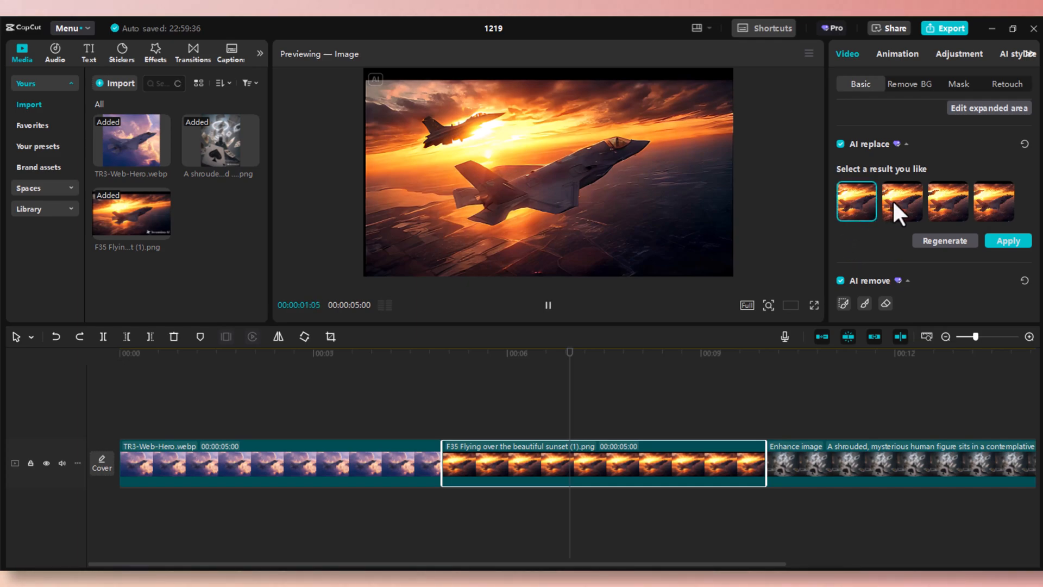
left_click(948, 201)
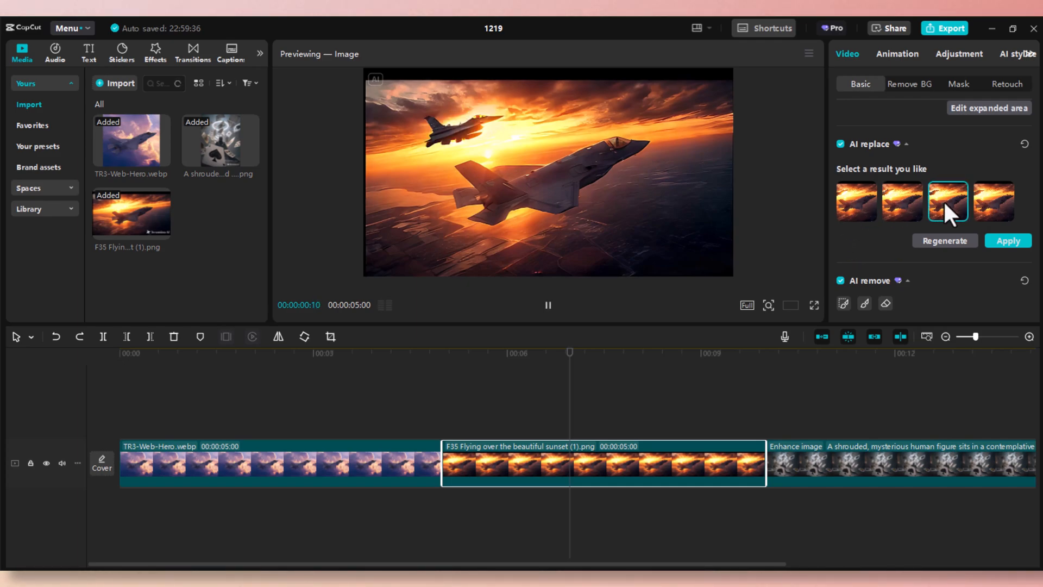
left_click(993, 201)
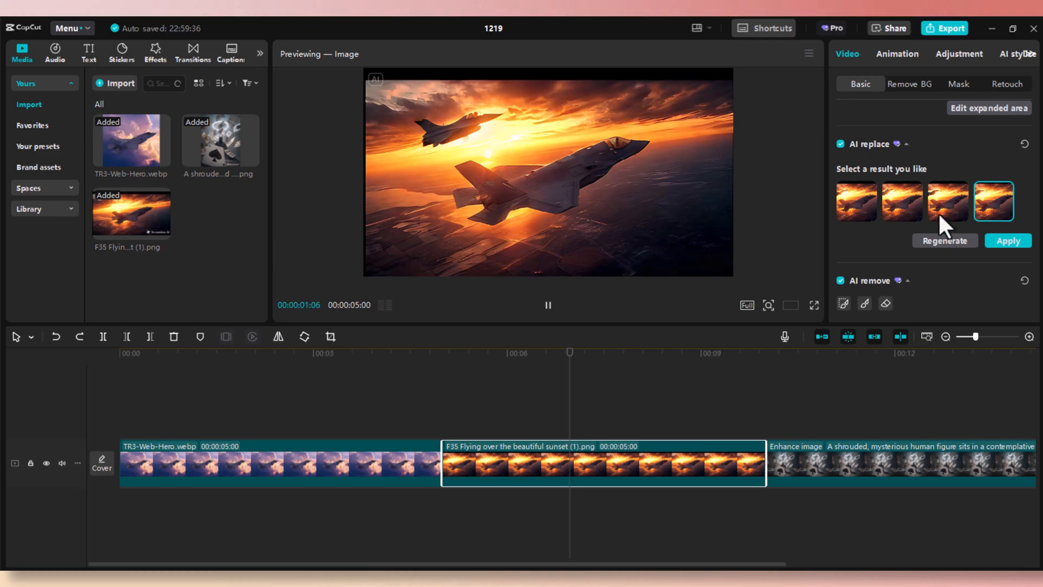
left_click(902, 201)
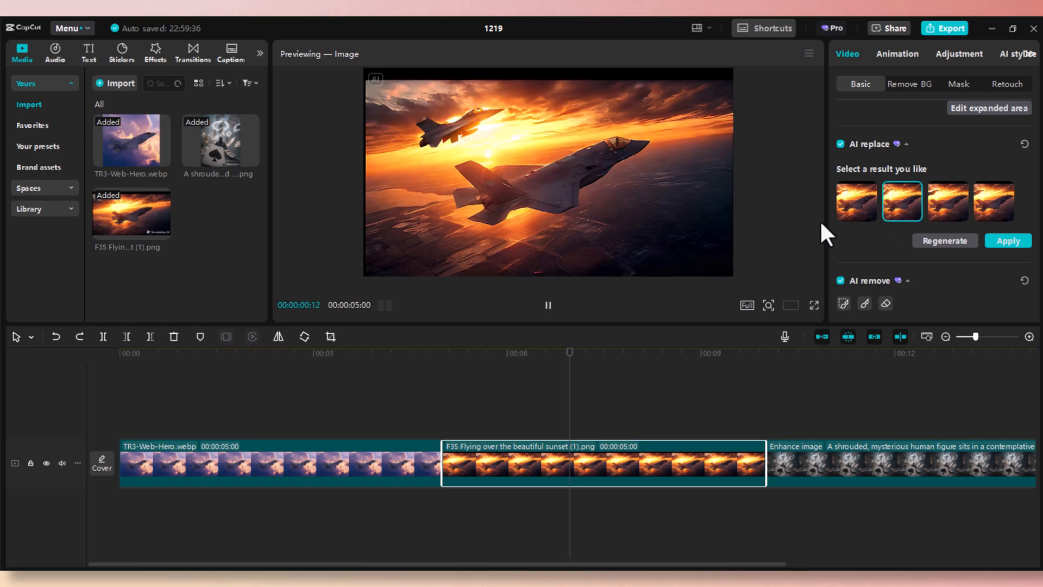
left_click(856, 202)
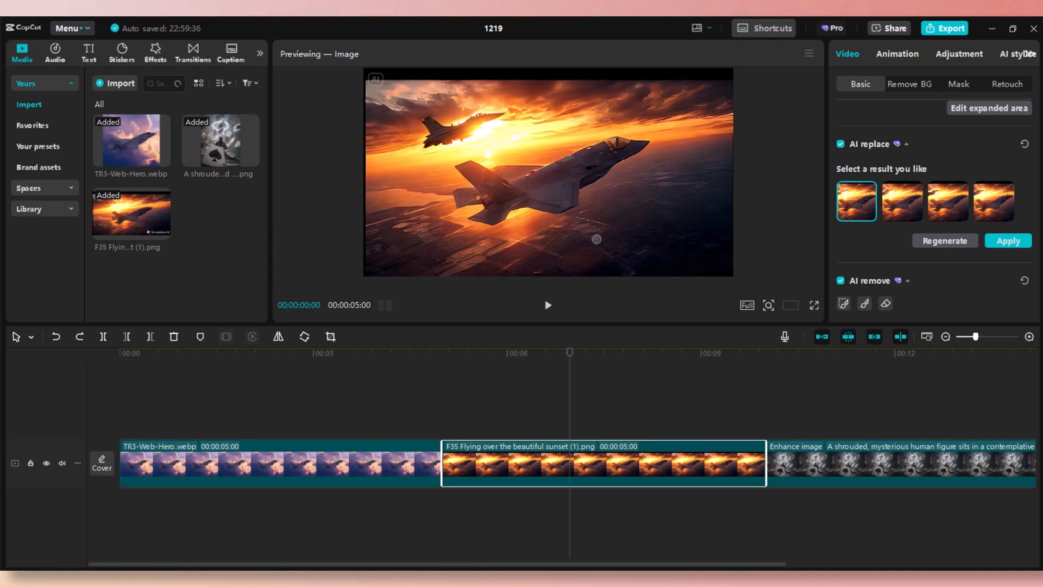
mouse_move(613, 469)
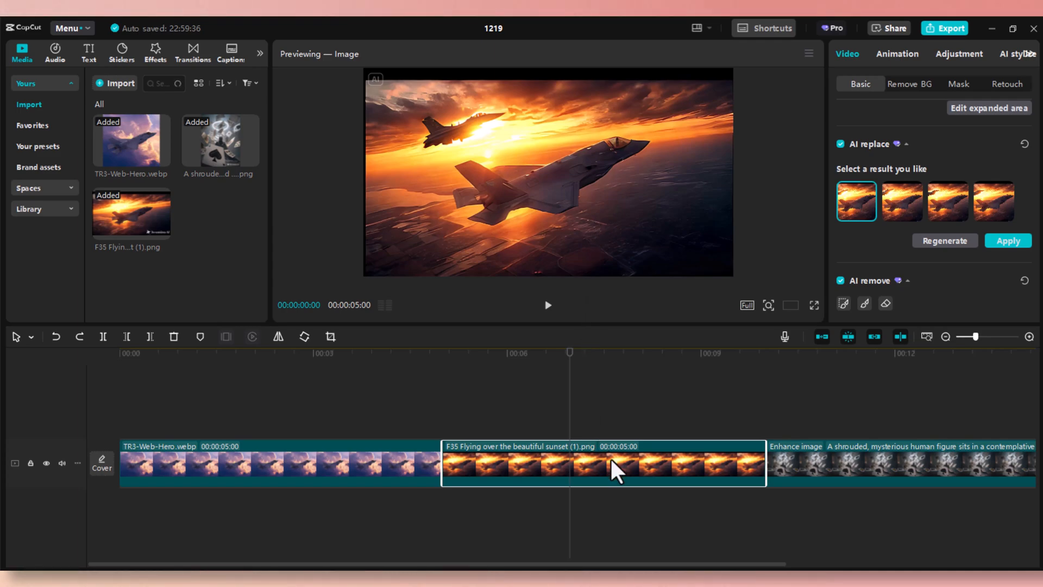
mouse_move(382, 526)
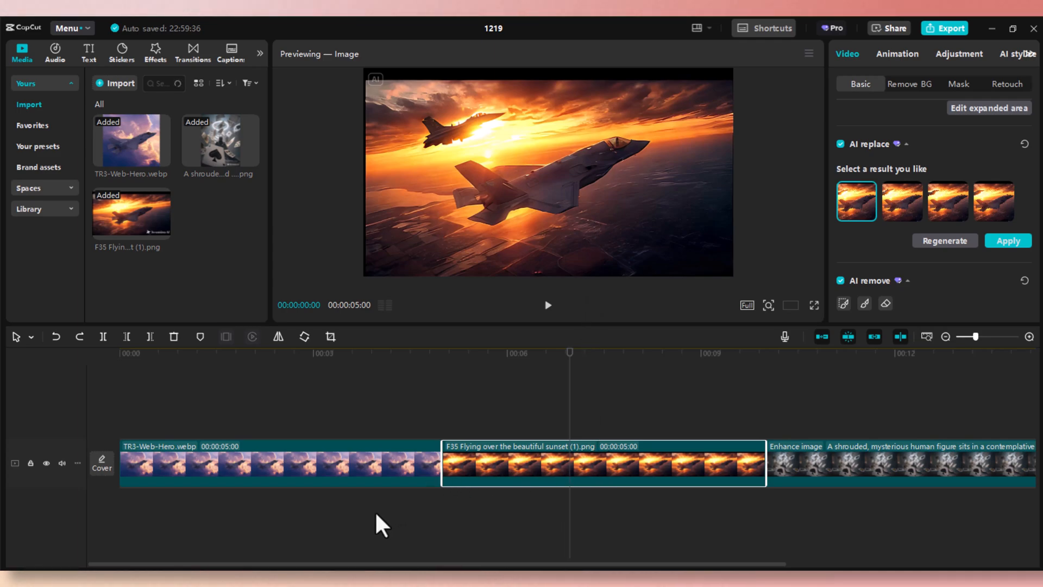